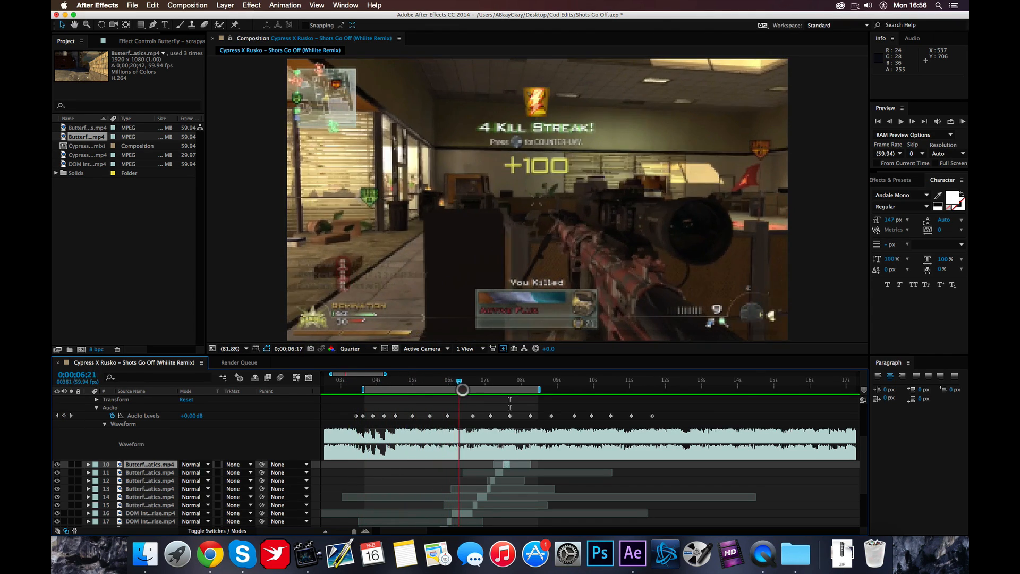
Preview the sniper and alley clips, then show the music layer's audio waveform
left_click_drag(462, 390, 498, 390)
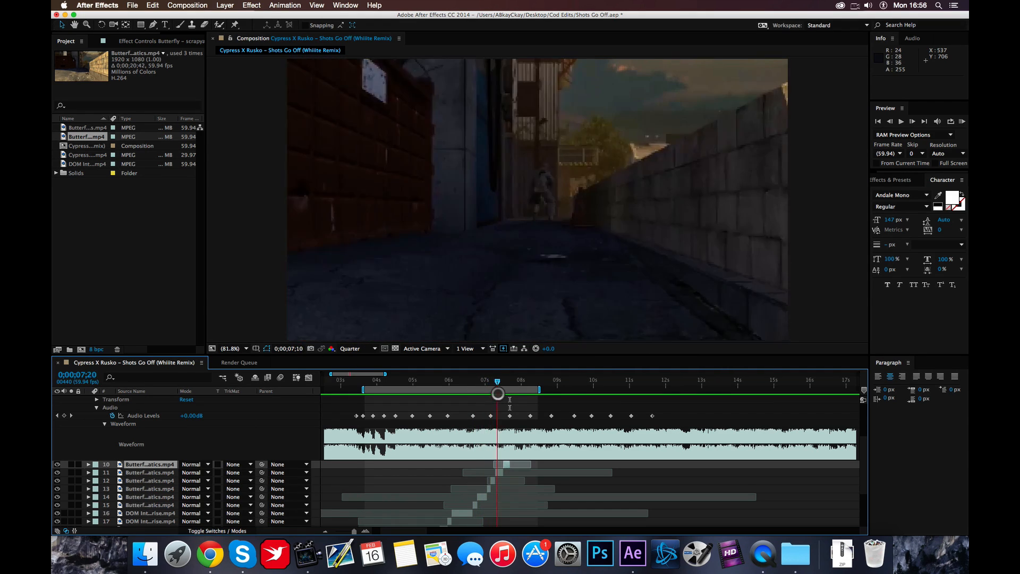
left_click_drag(497, 394, 527, 393)
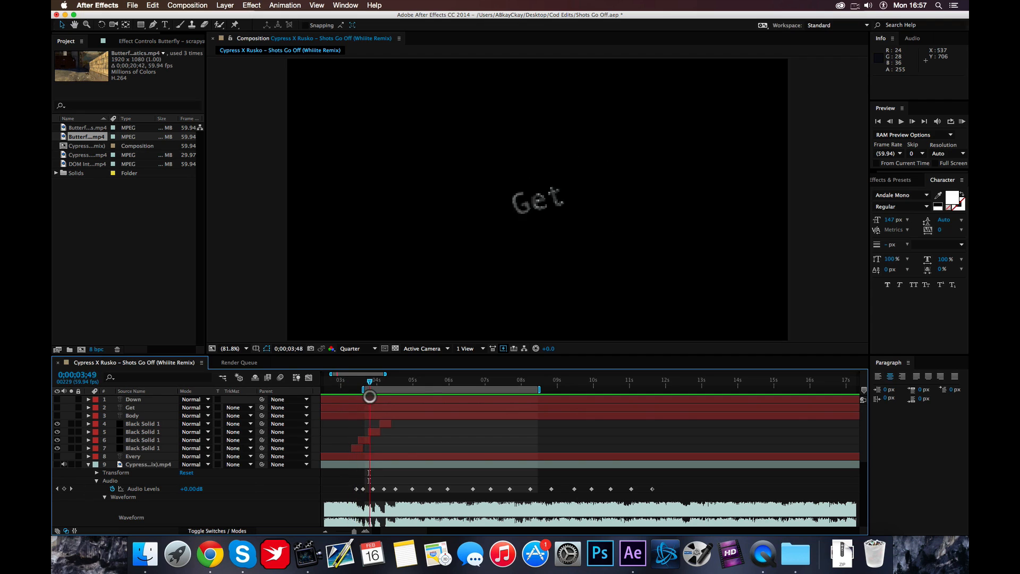
left_click_drag(369, 389, 375, 389)
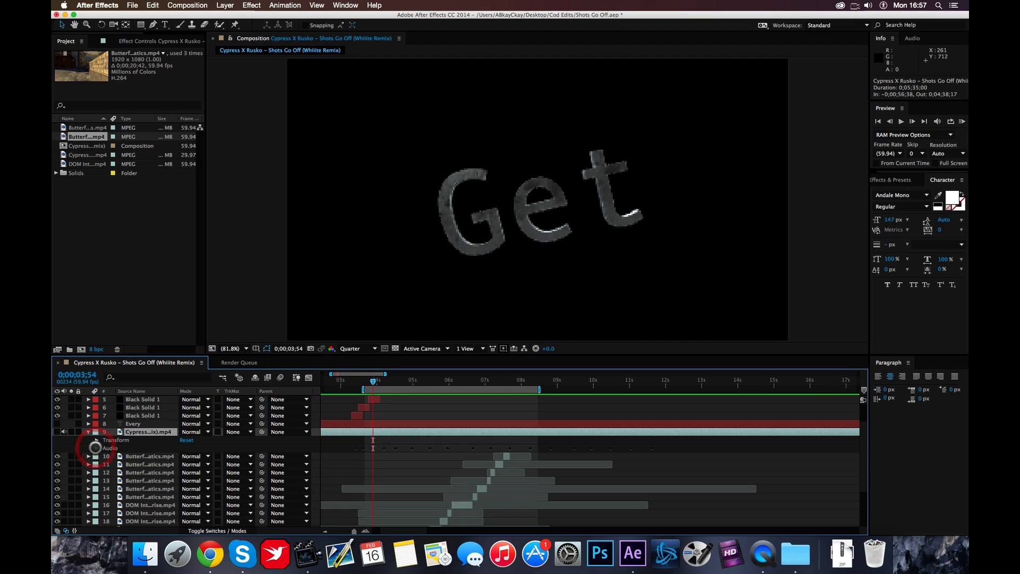
left_click(96, 447)
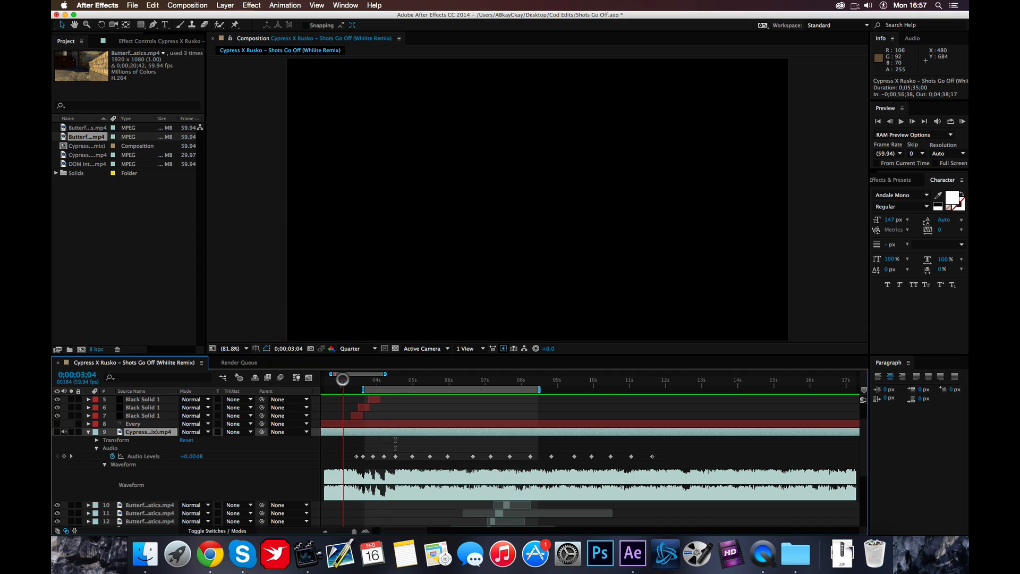
Scrub through the One Shot Kill, Get title, sniper scope and alley shots against the beats
left_click_drag(343, 389, 408, 388)
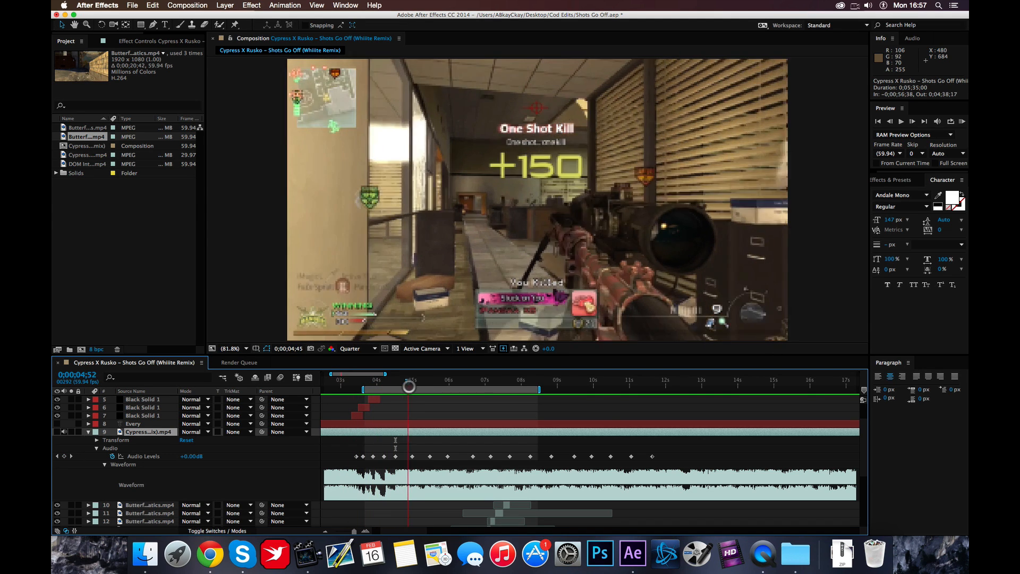
left_click_drag(409, 388, 592, 388)
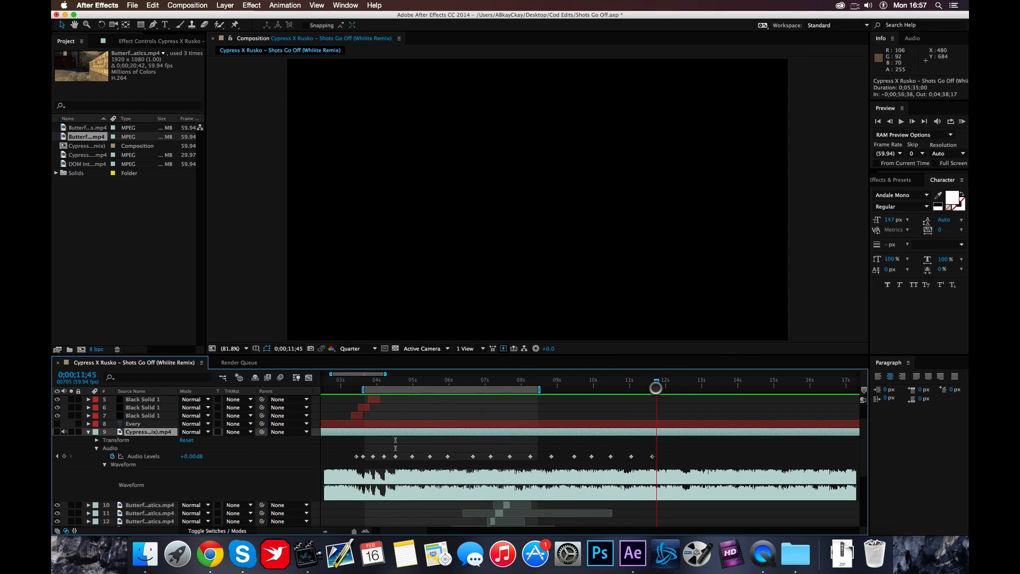
left_click_drag(656, 391, 505, 391)
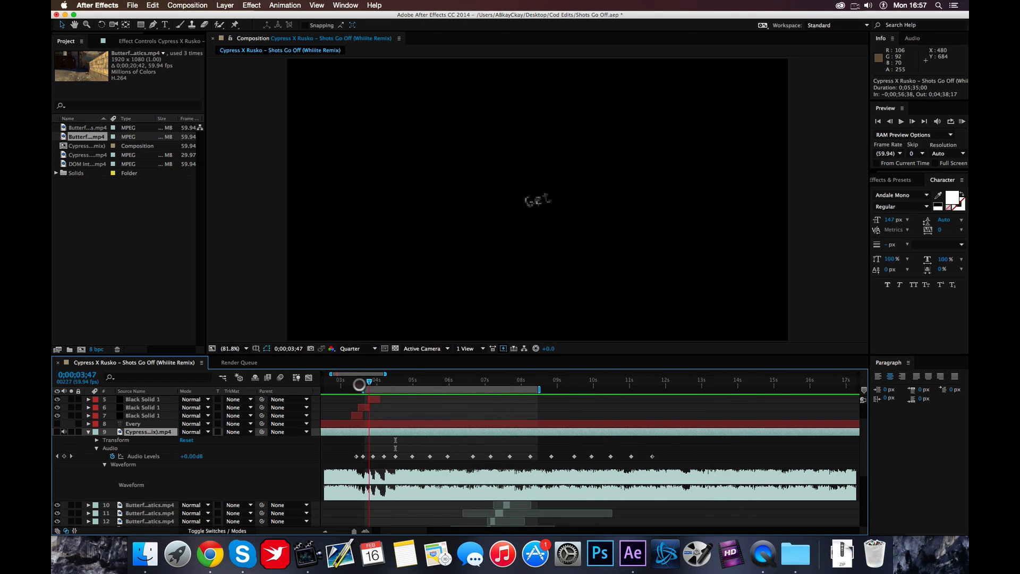
left_click_drag(369, 384, 337, 383)
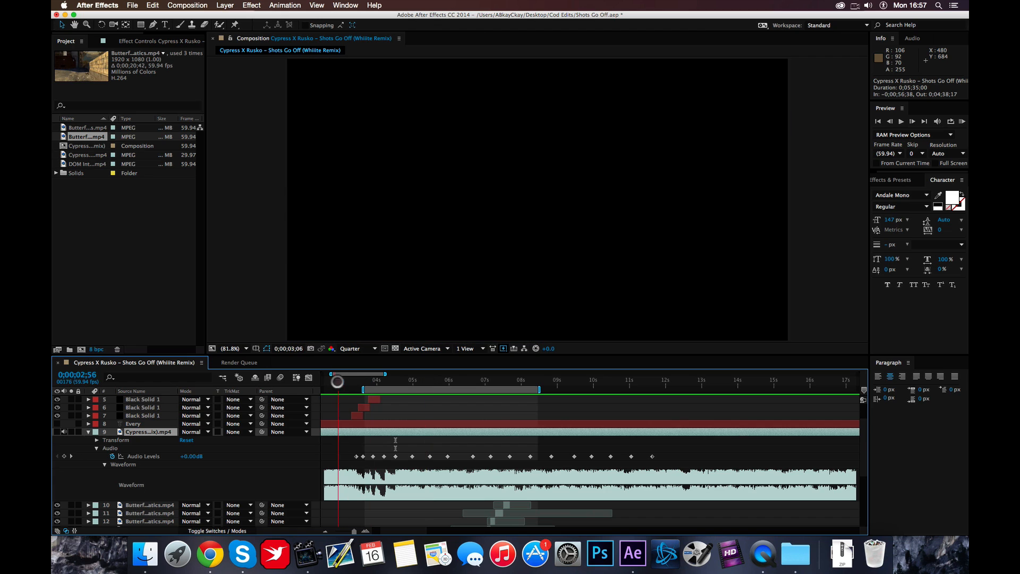
left_click_drag(336, 382, 400, 383)
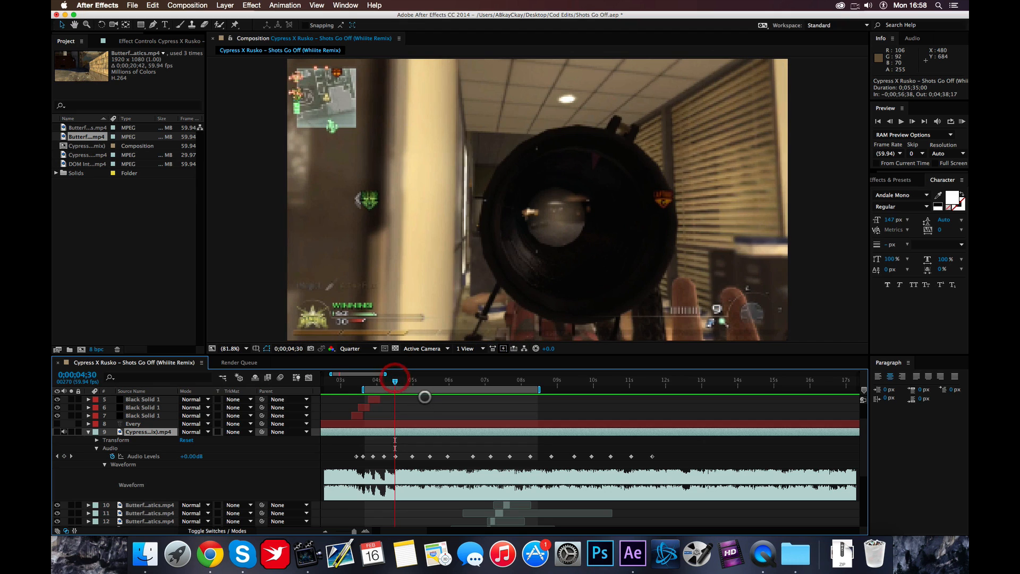
scroll("down", 3)
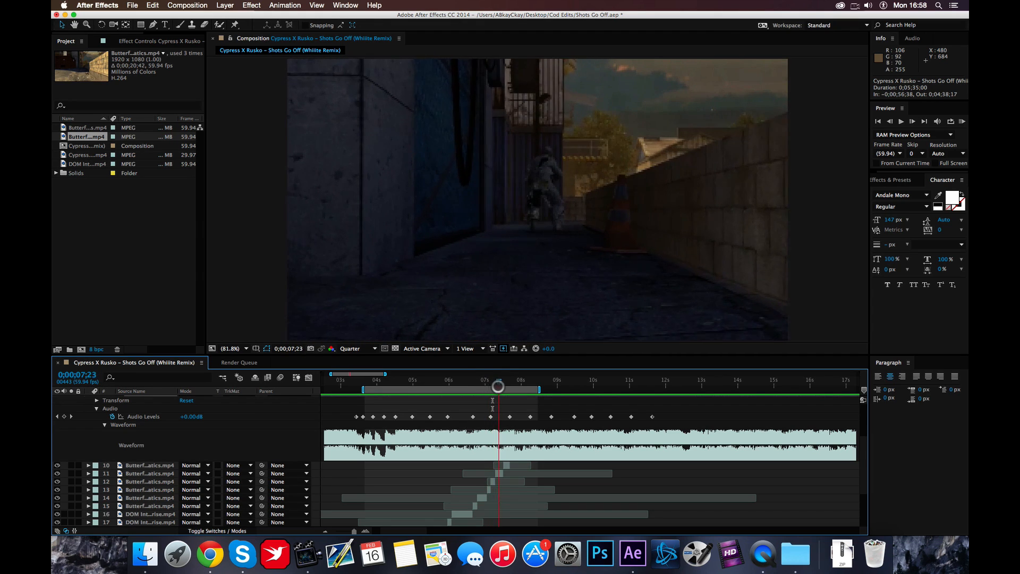
left_click_drag(499, 387, 508, 387)
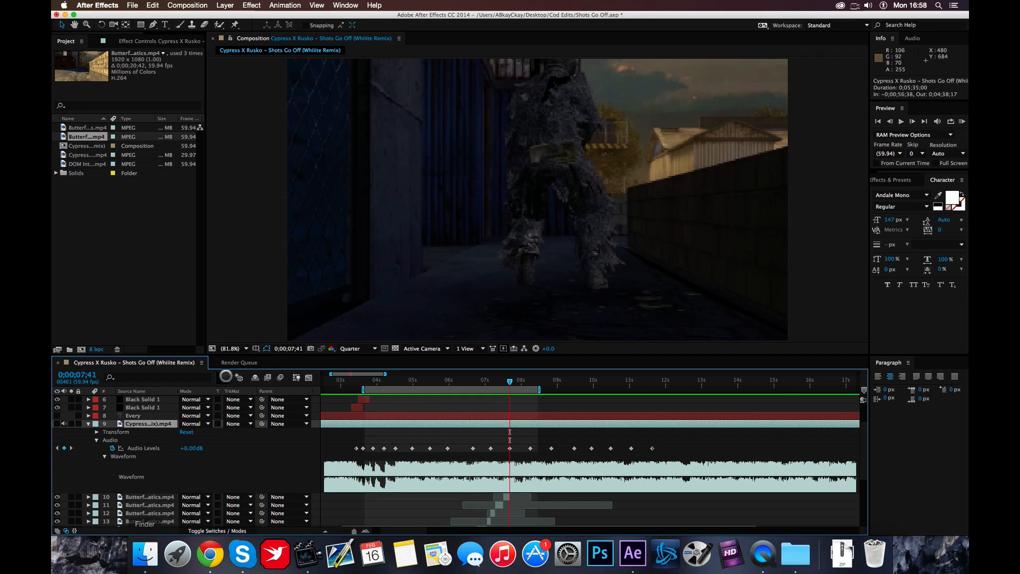
mouse_move(229, 25)
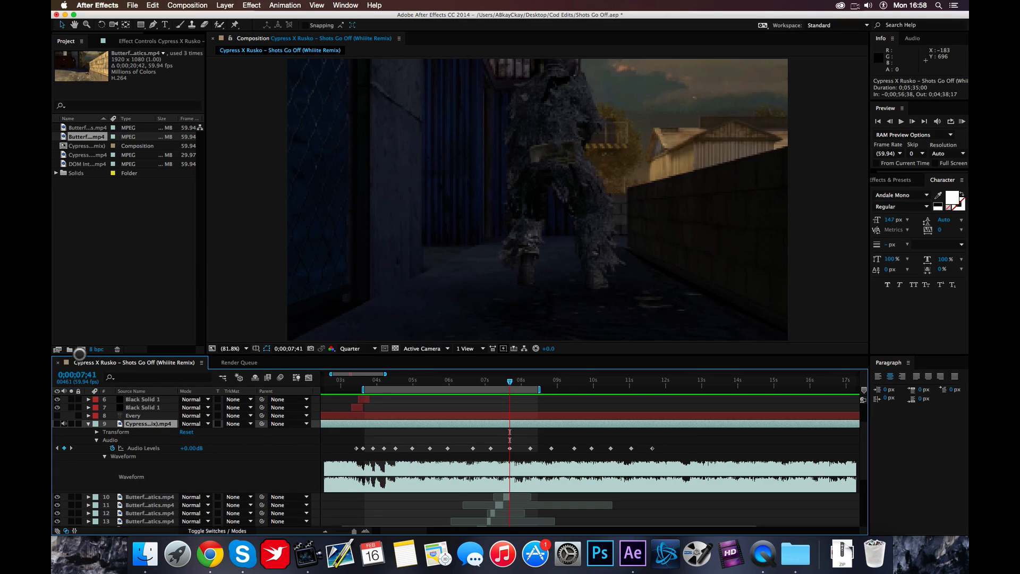
mouse_move(80, 349)
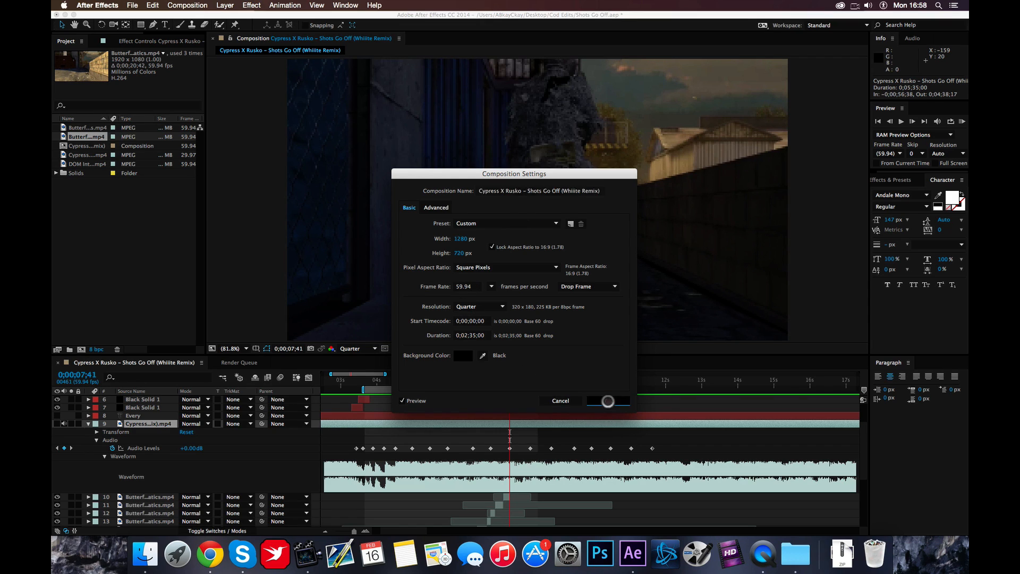
left_click(608, 400)
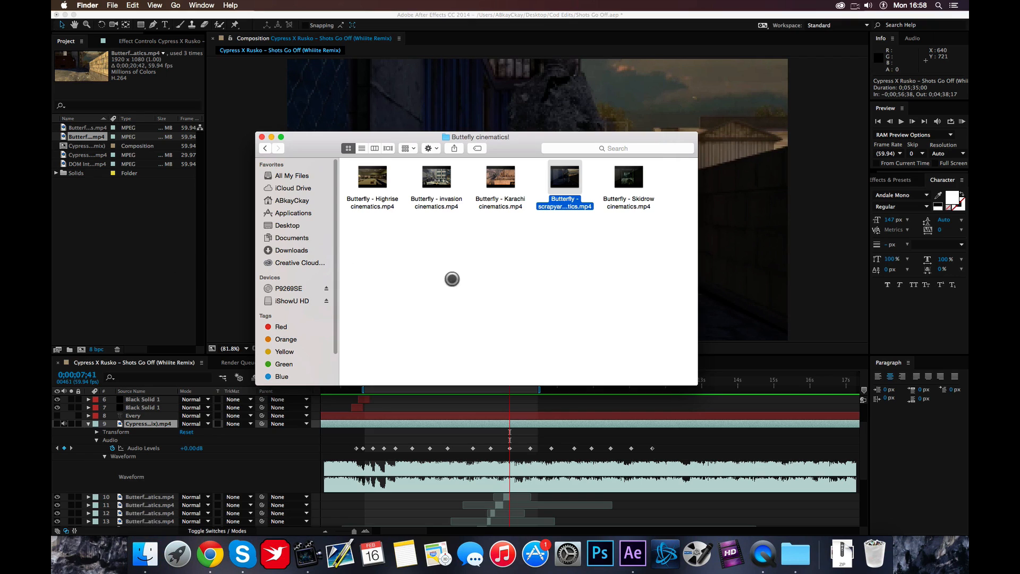
Browse the Butterfly cinematics! folder of five gameplay clips in Finder
left_click(264, 148)
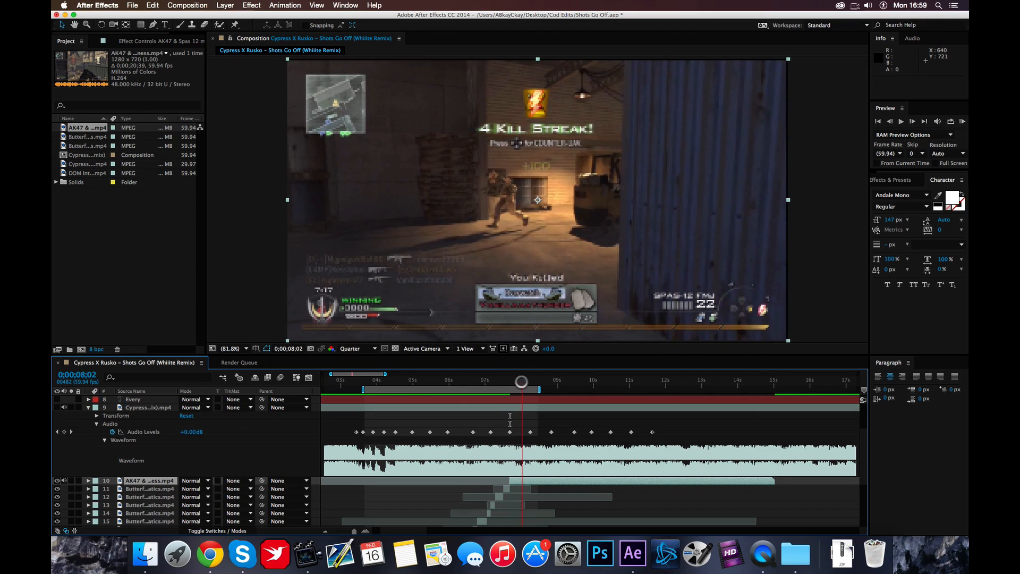
Nudge the playhead forward to the AK47 & Spas clip's kill near eight seconds
left_click_drag(520, 382, 525, 382)
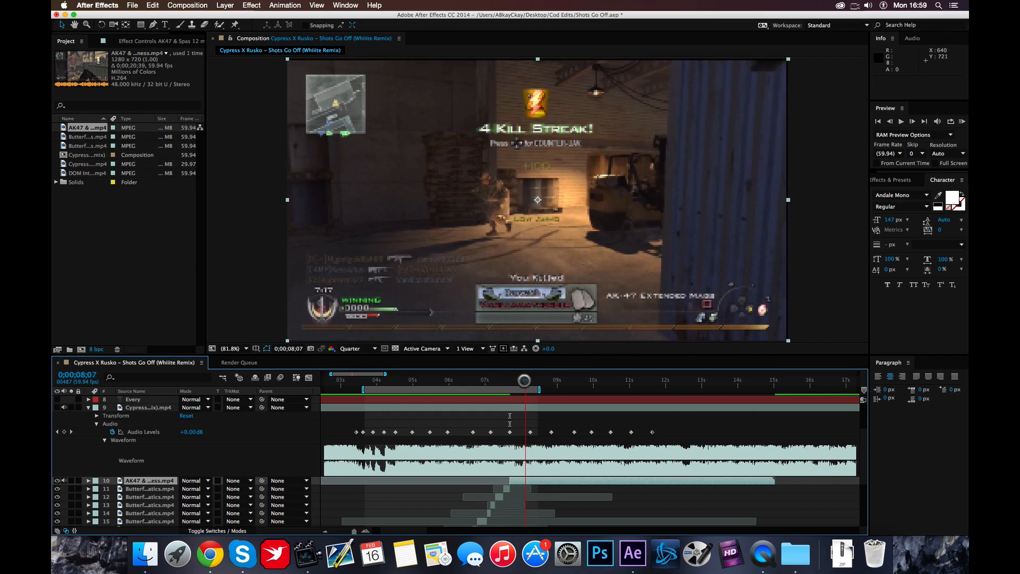
Split the AK47 clip at the kill, time-stretch one piece, and shift the other onto the beat
left_click(153, 5)
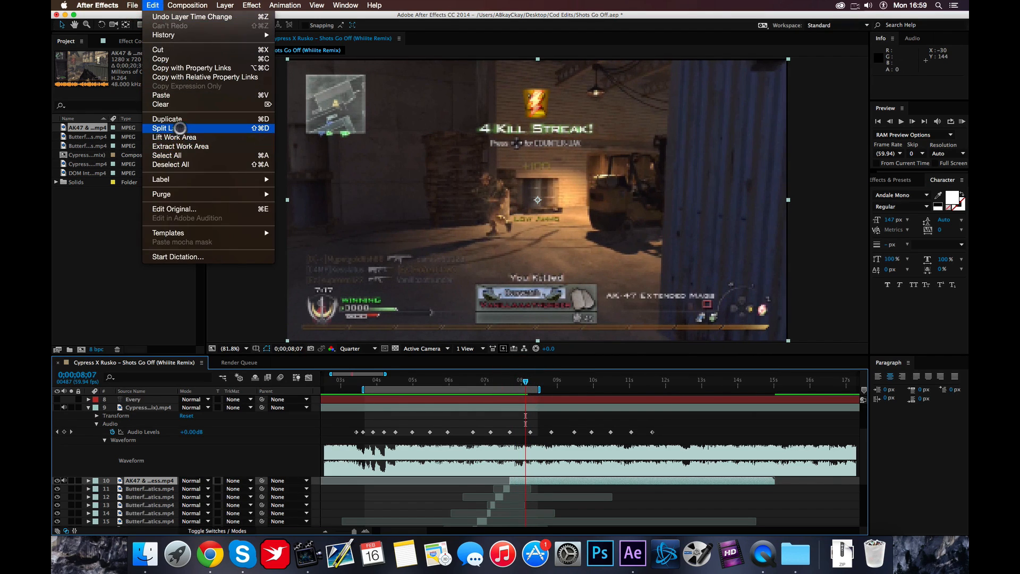
left_click(163, 128)
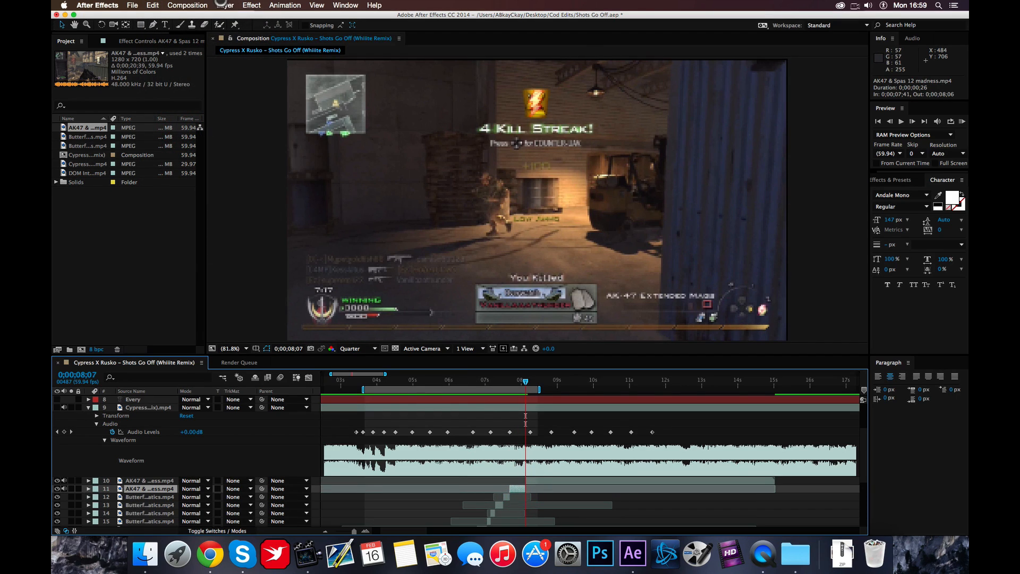
left_click(224, 6)
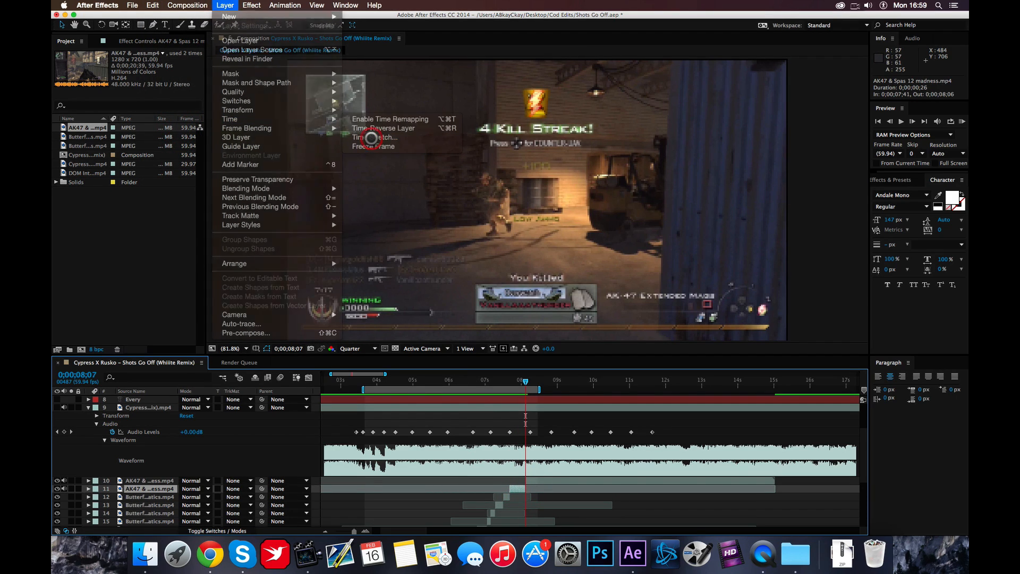
left_click(374, 136)
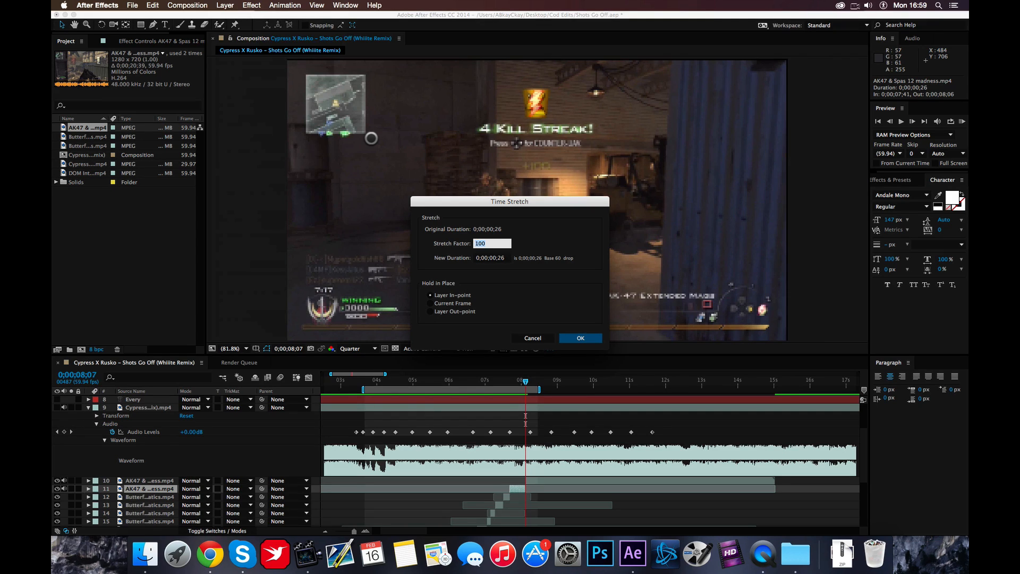
left_click(579, 338)
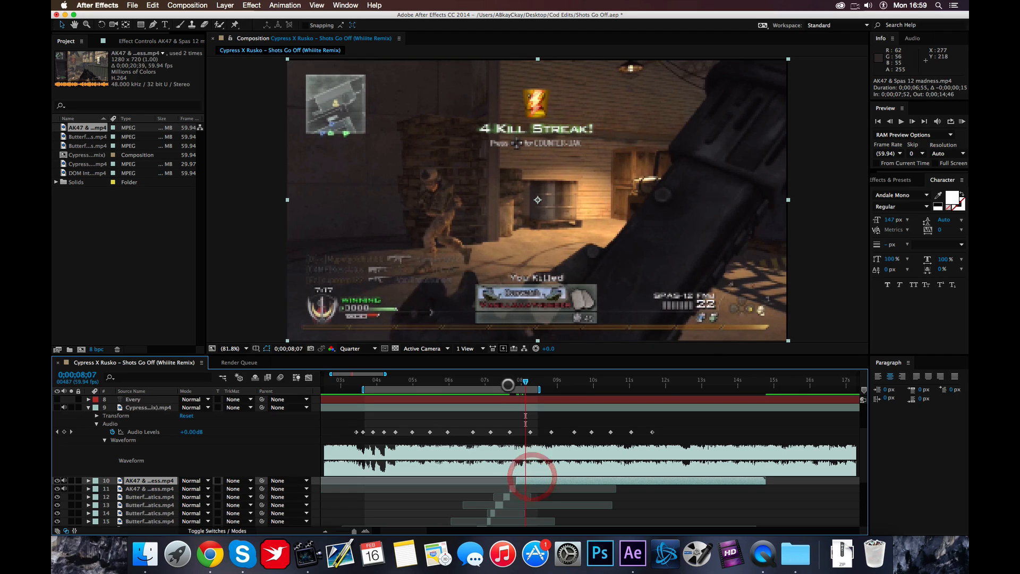
left_click_drag(525, 384, 516, 384)
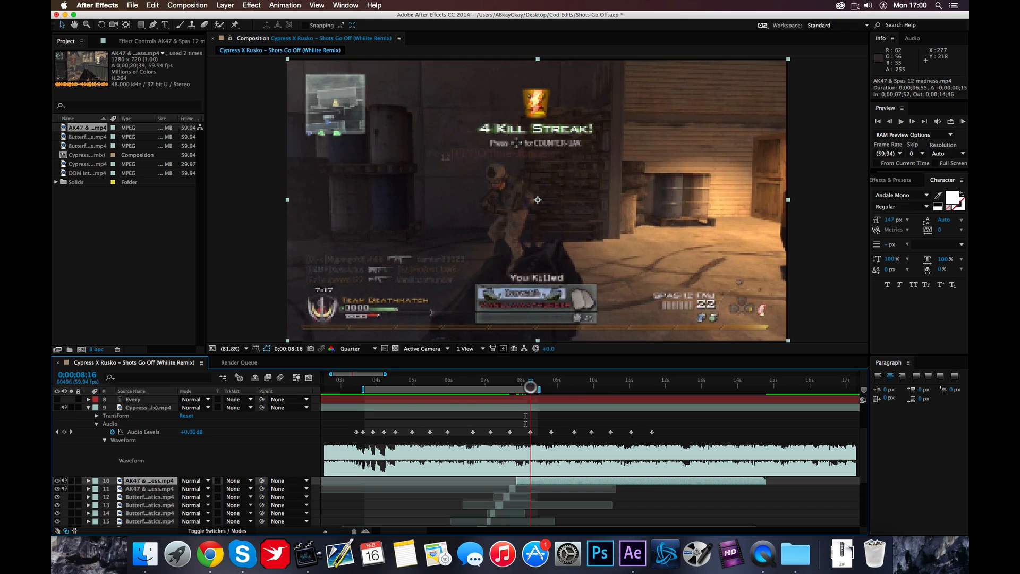
left_click_drag(531, 387, 540, 387)
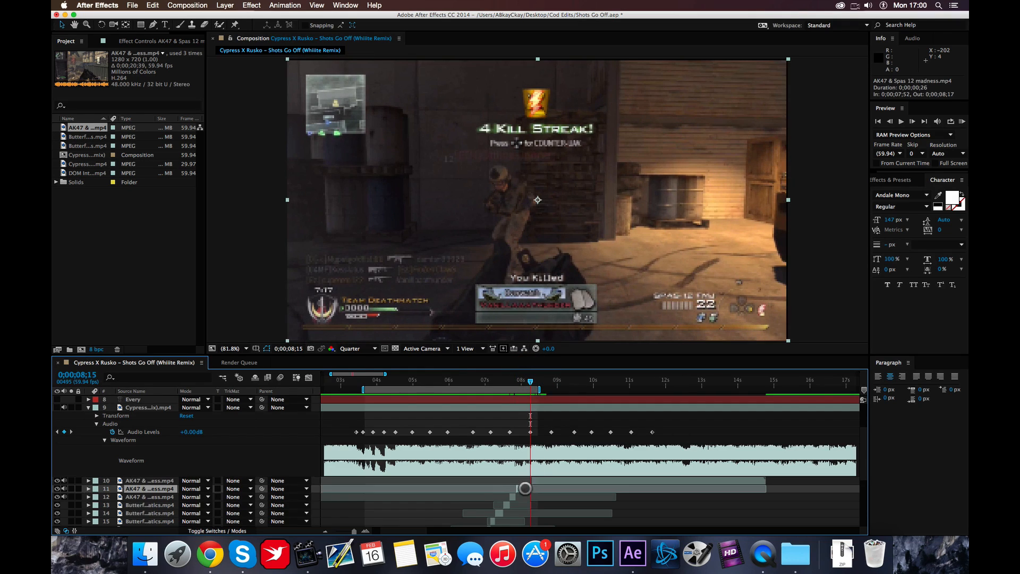
Open Time Stretch for another AK47 piece and preview the slowed kill to the 5 Kill Streak
left_click(225, 5)
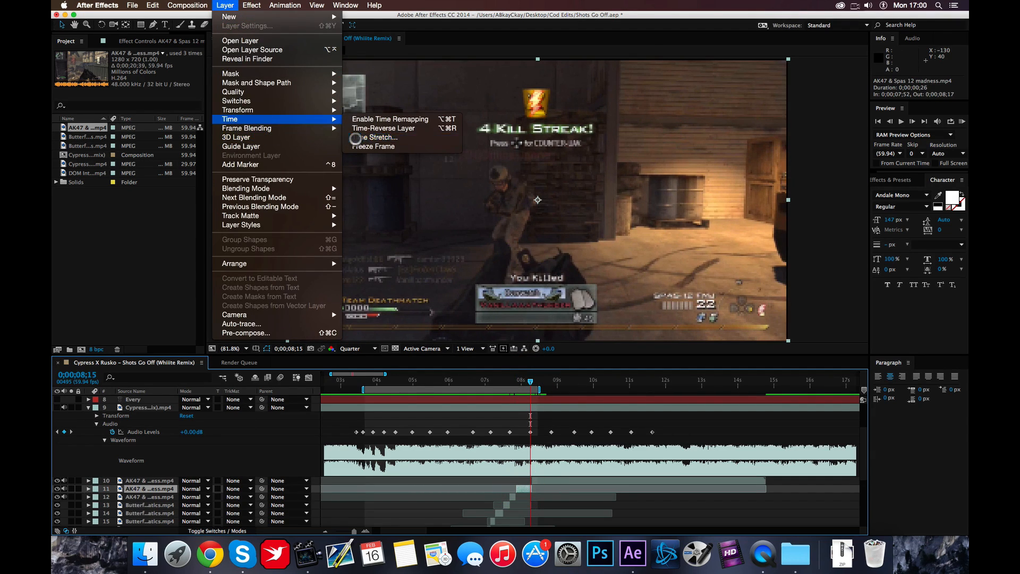
left_click(379, 137)
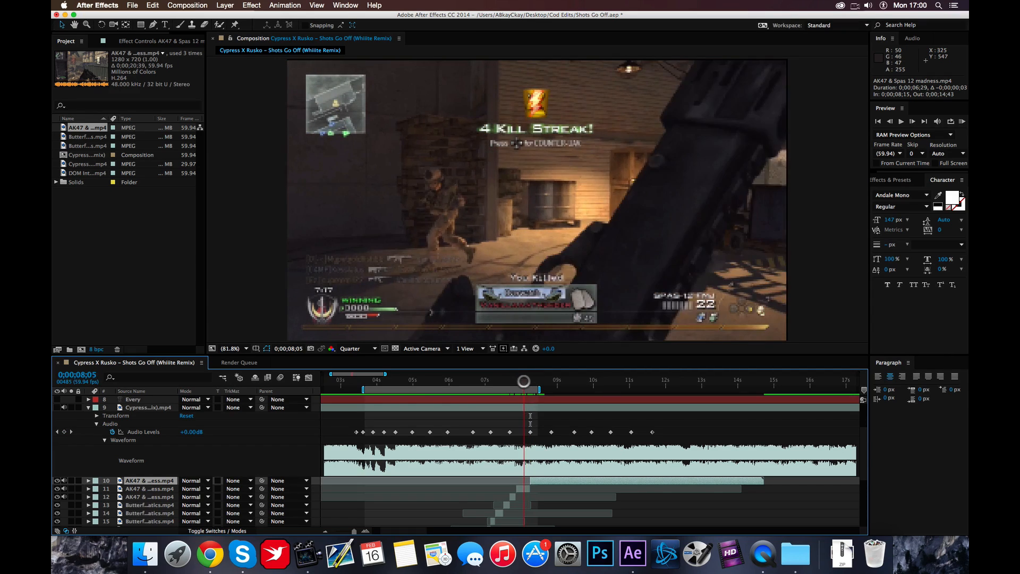
left_click_drag(524, 382, 514, 382)
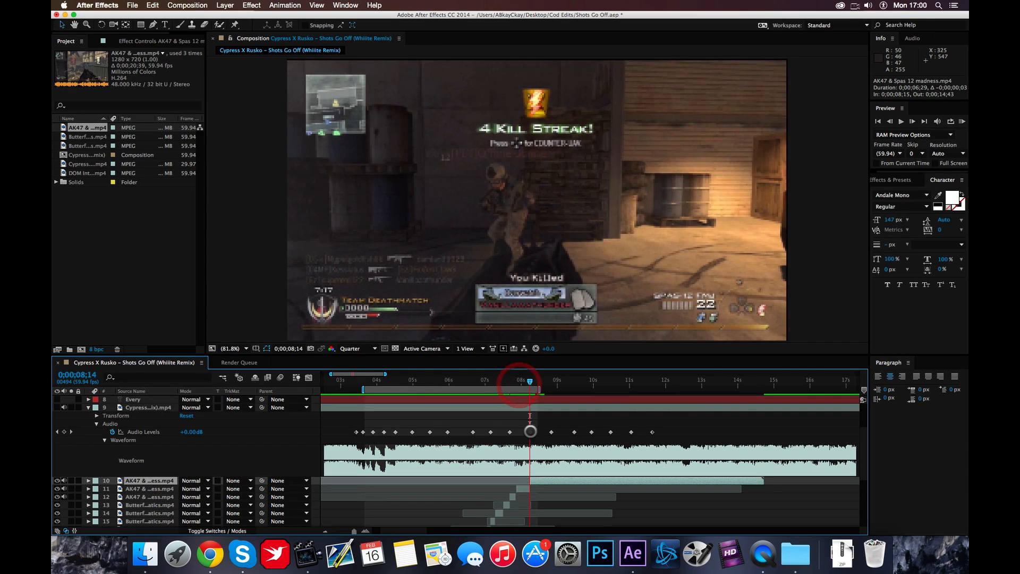
left_click_drag(519, 379, 537, 379)
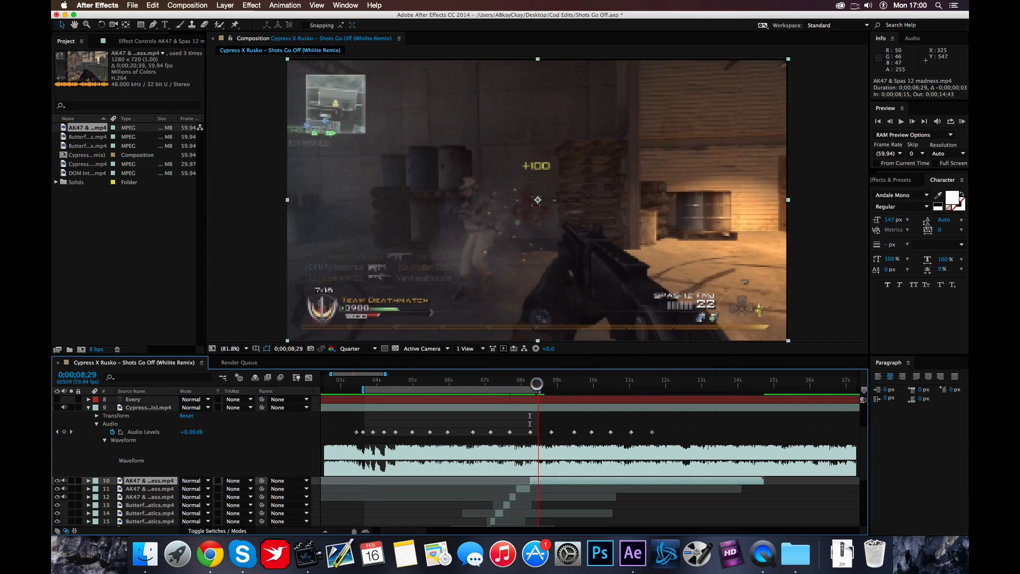
left_click_drag(536, 383, 528, 384)
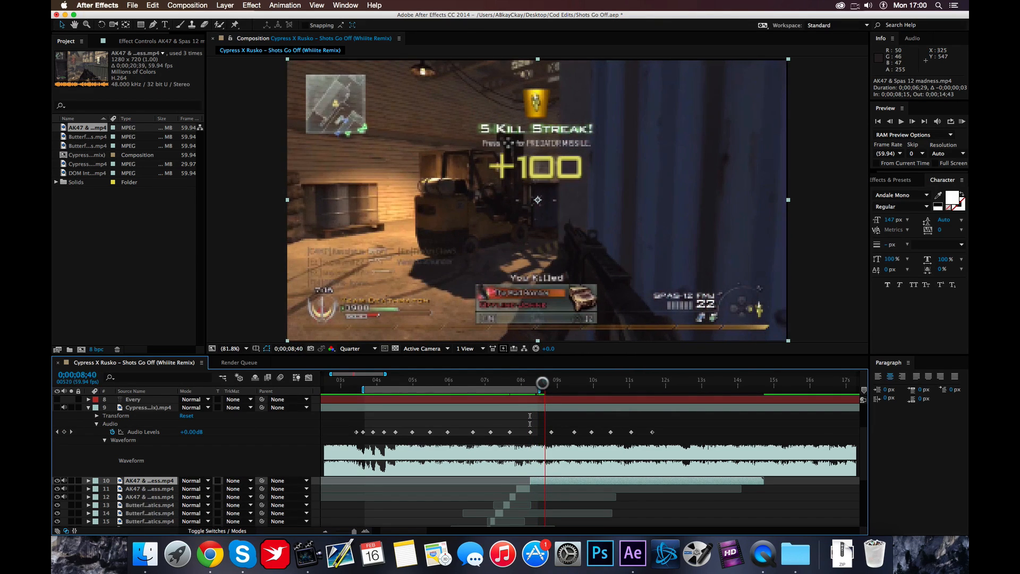
left_click_drag(542, 383, 539, 383)
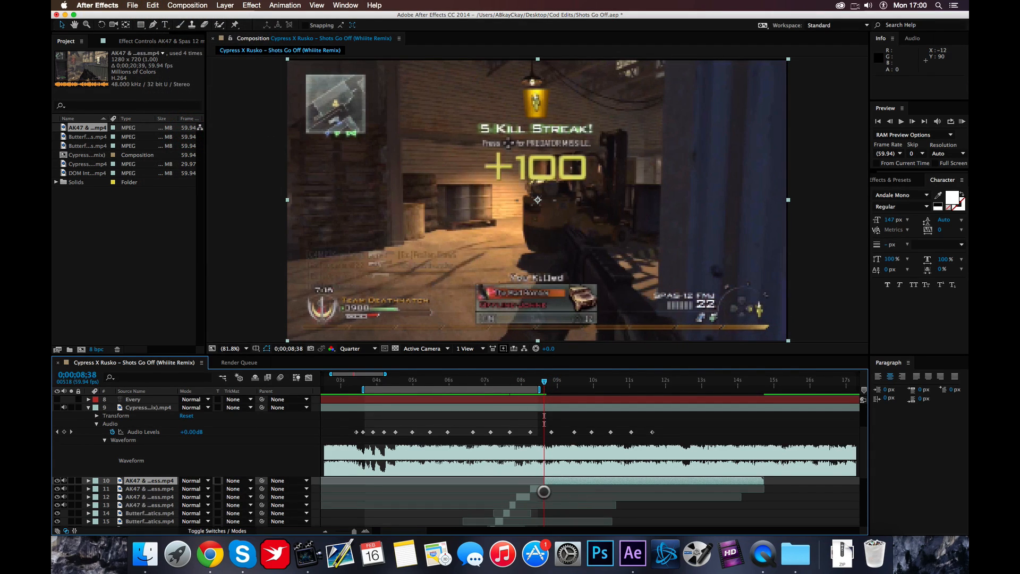
Close the time stretch settings and set the current time to 10;43
left_click(226, 6)
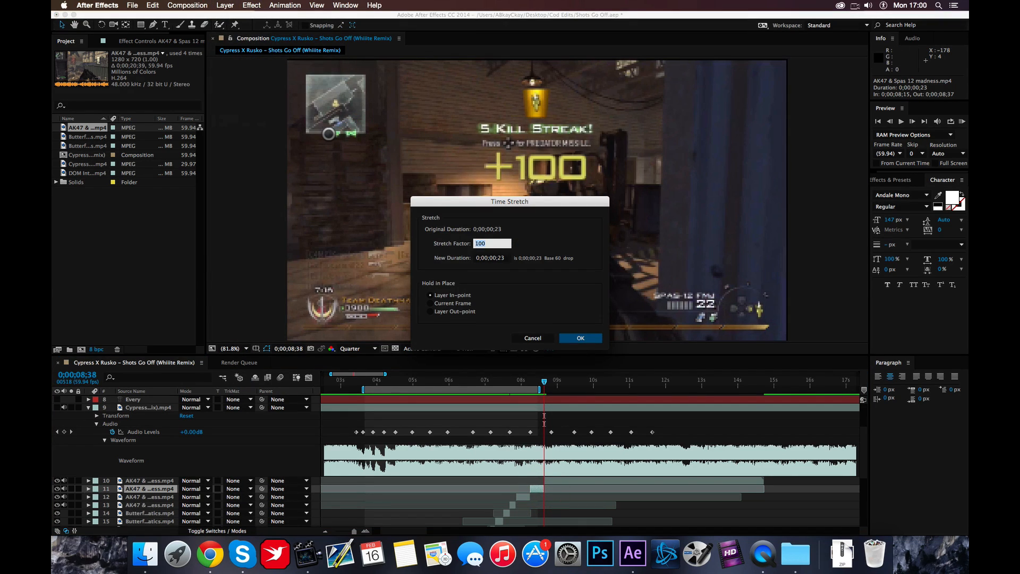
left_click(579, 338)
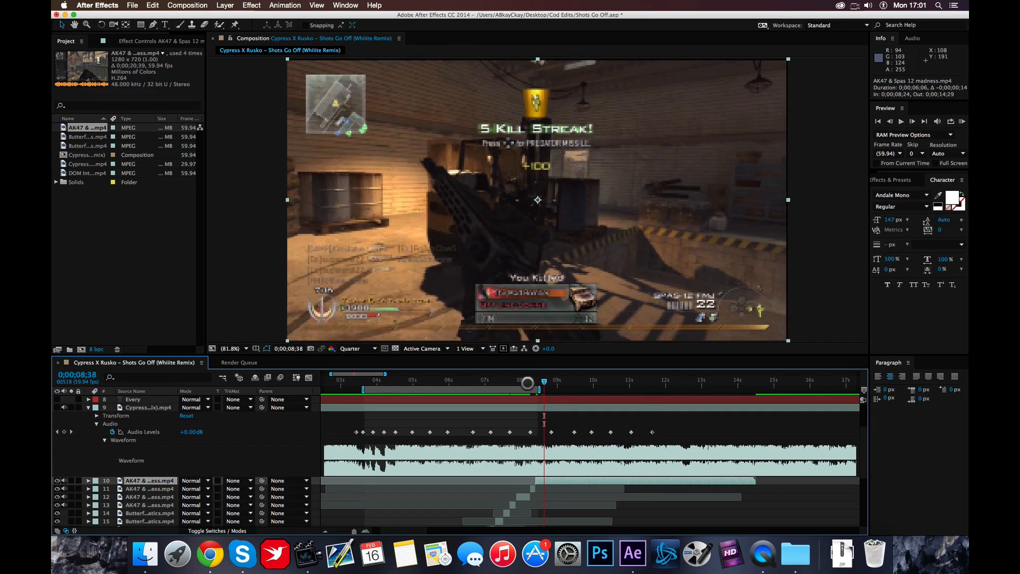
left_click_drag(528, 383, 540, 383)
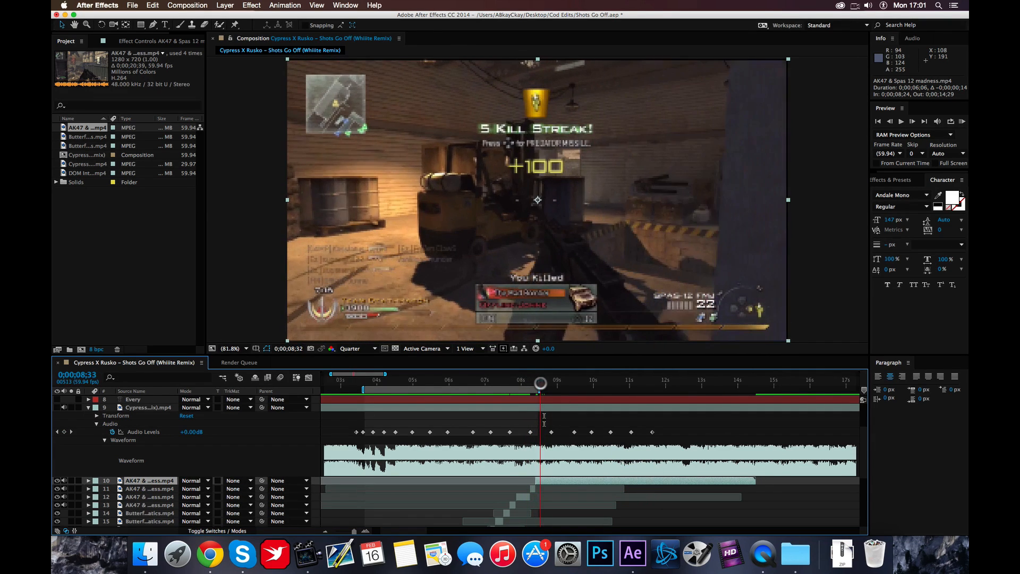
left_click_drag(540, 384, 552, 383)
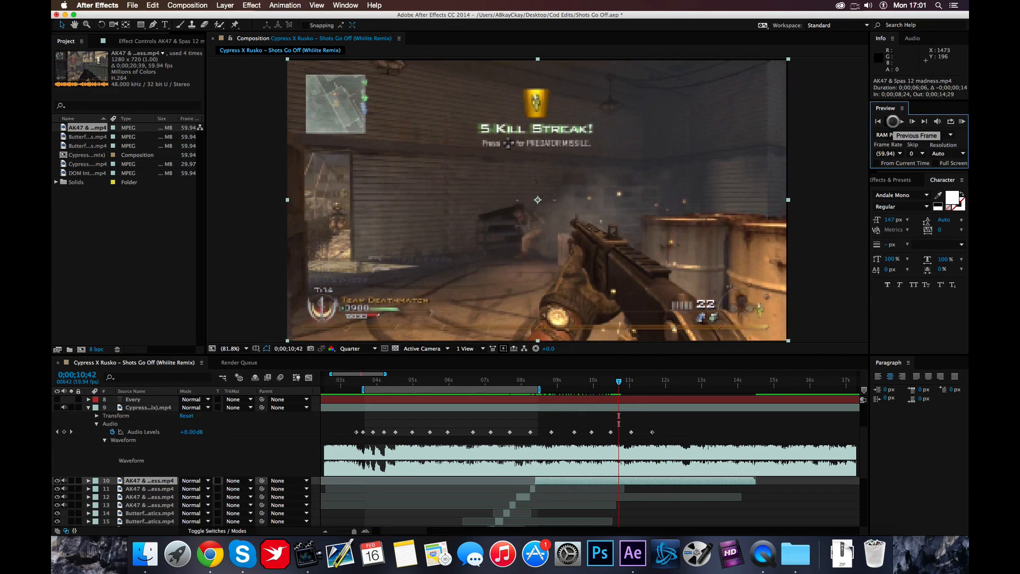
left_click(911, 121)
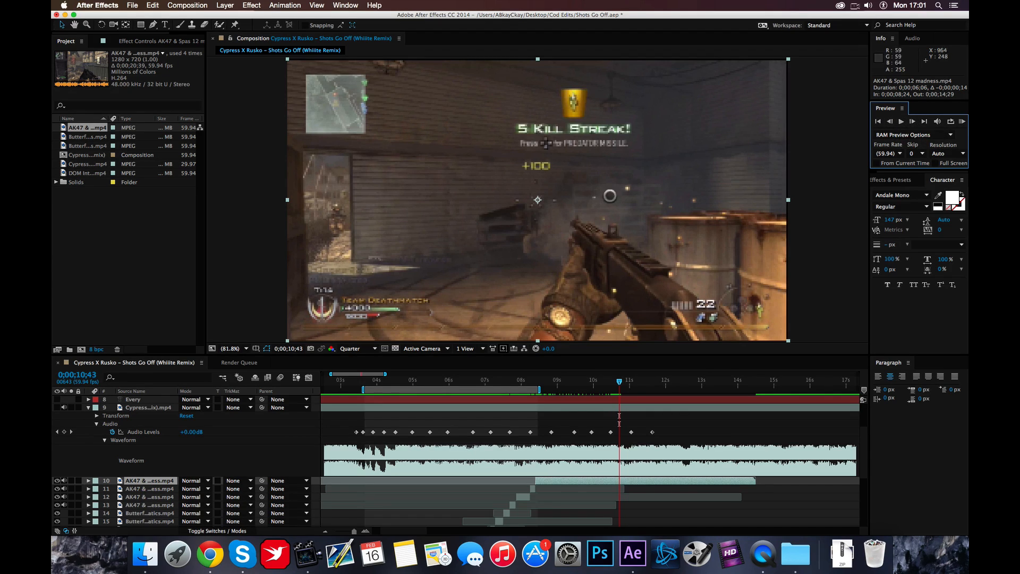
Split the AK47 layer at 10;43 and slide the new piece to start at 8;50
left_click(152, 5)
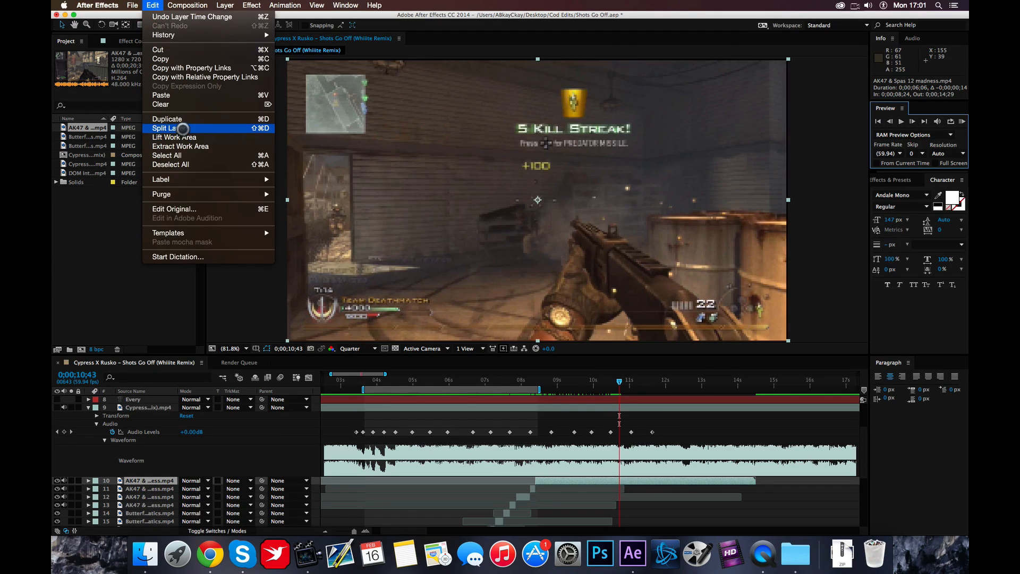
left_click(164, 128)
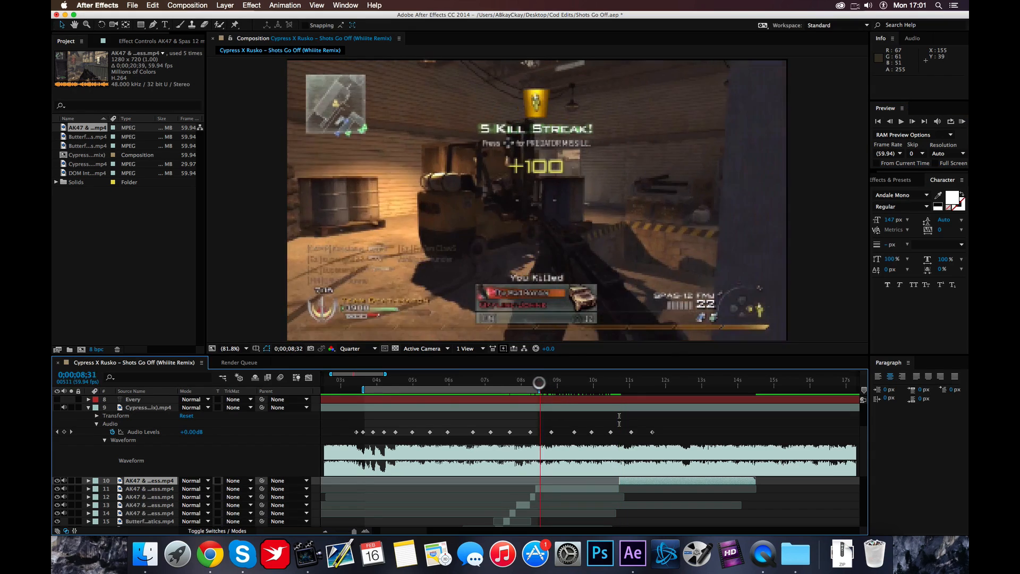
left_click_drag(538, 384, 551, 384)
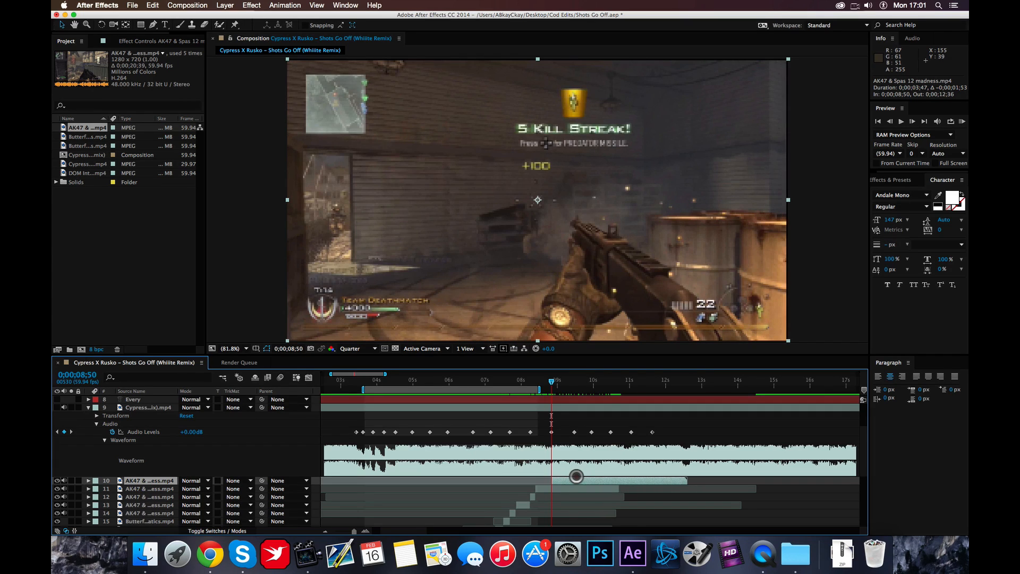
left_click_drag(552, 383, 540, 384)
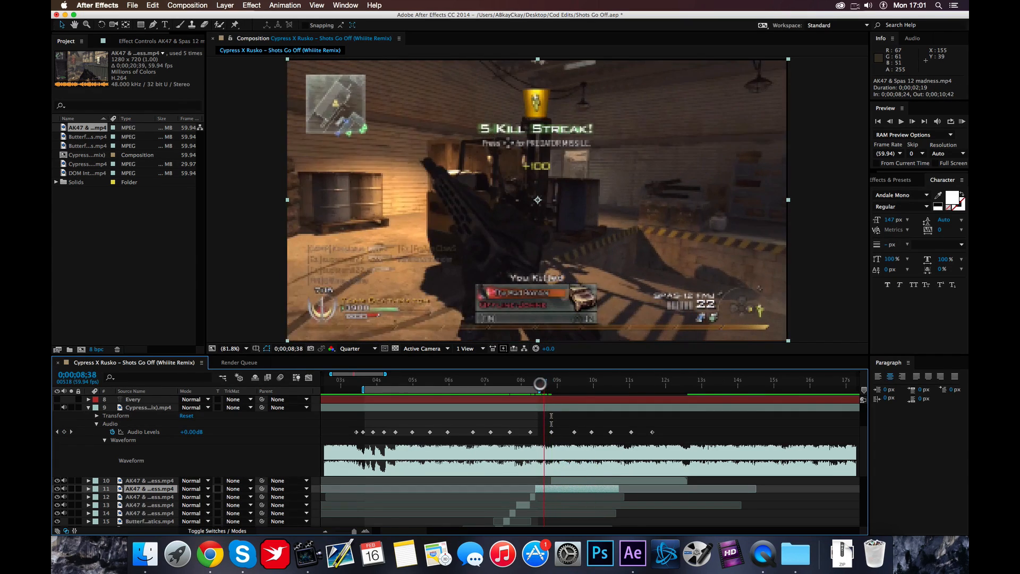
Apply a 20% time stretch to layer 11, squeezing it from 2;19 to 28 frames
left_click(225, 5)
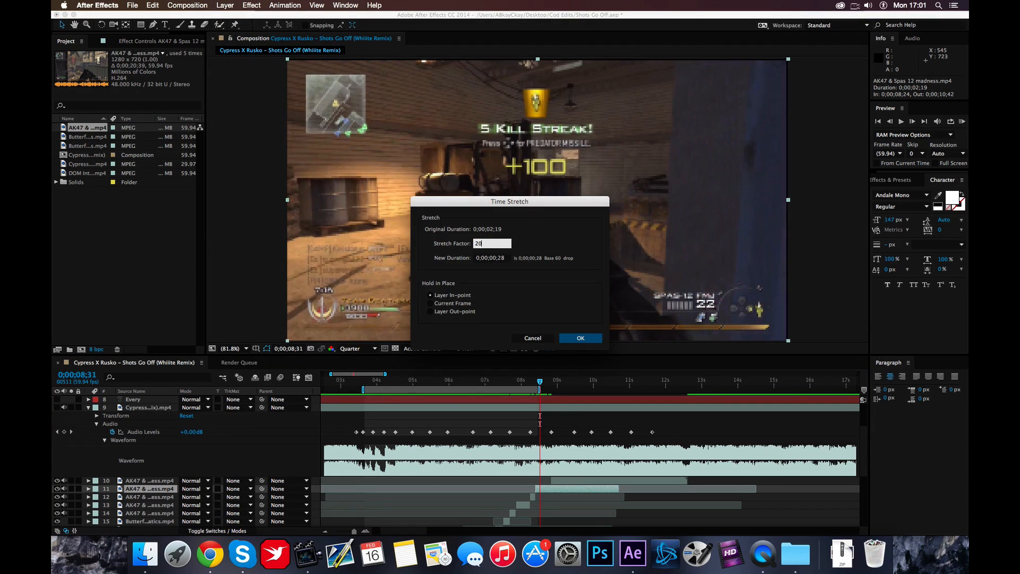
left_click(580, 338)
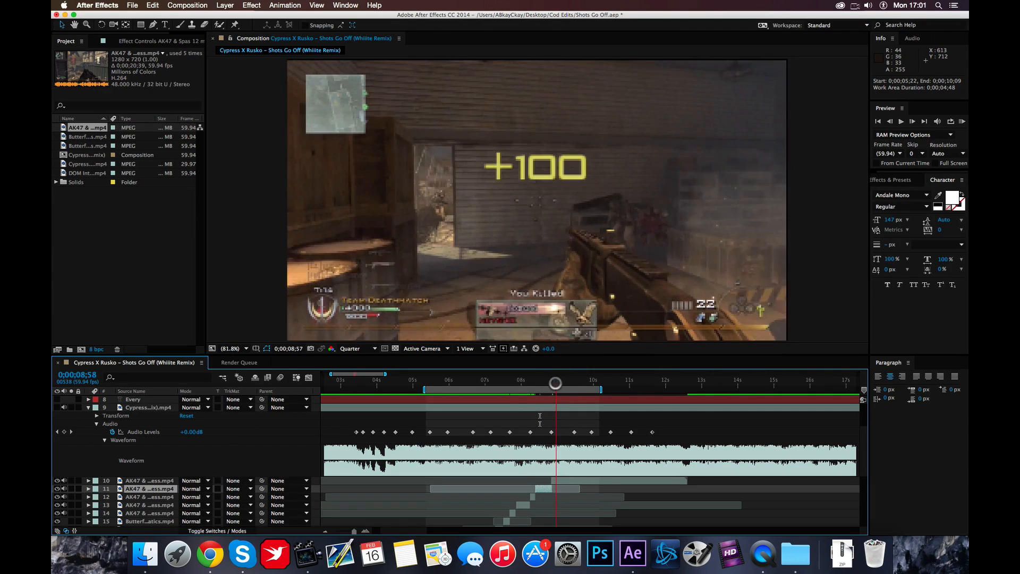
left_click_drag(554, 383, 552, 383)
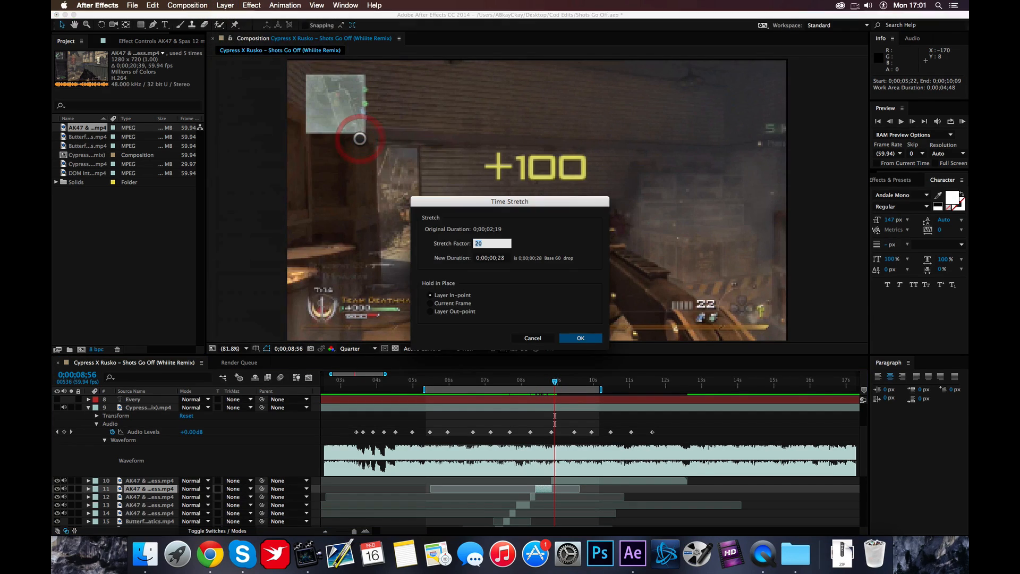
left_click(580, 338)
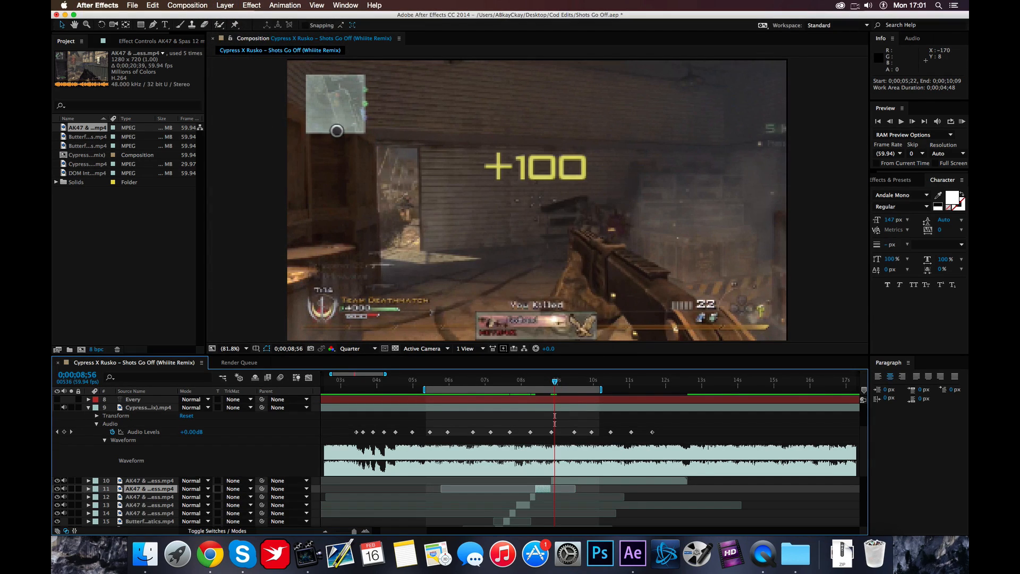
left_click(225, 6)
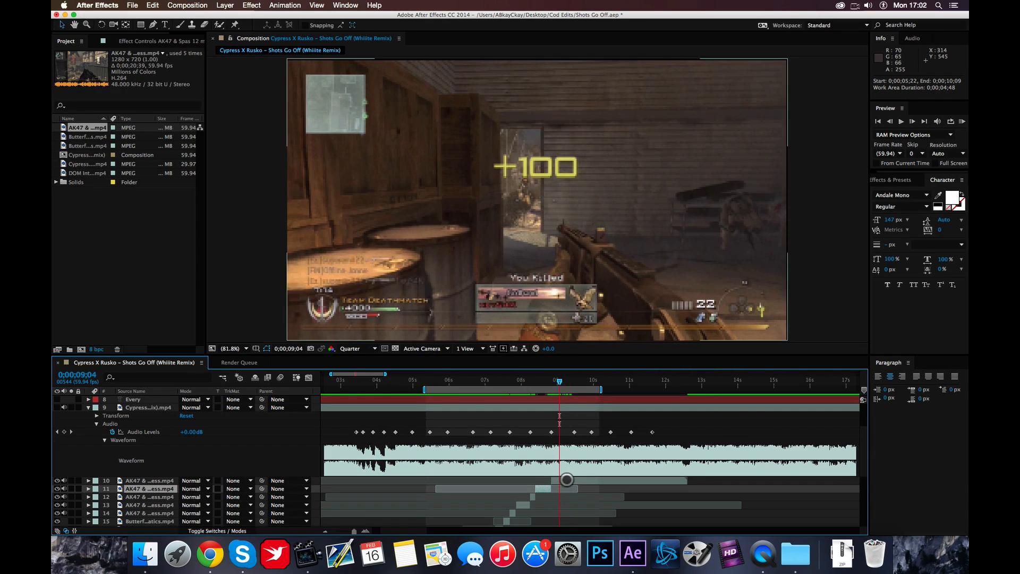
Split the later AK47 piece at 9;04 and set the current time to 9;28
left_click(153, 5)
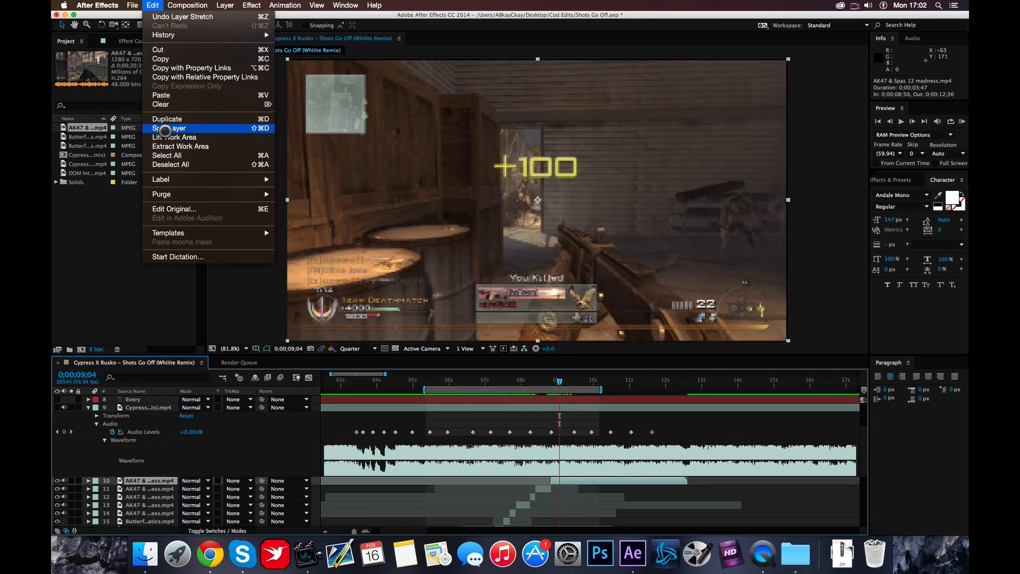
left_click(171, 128)
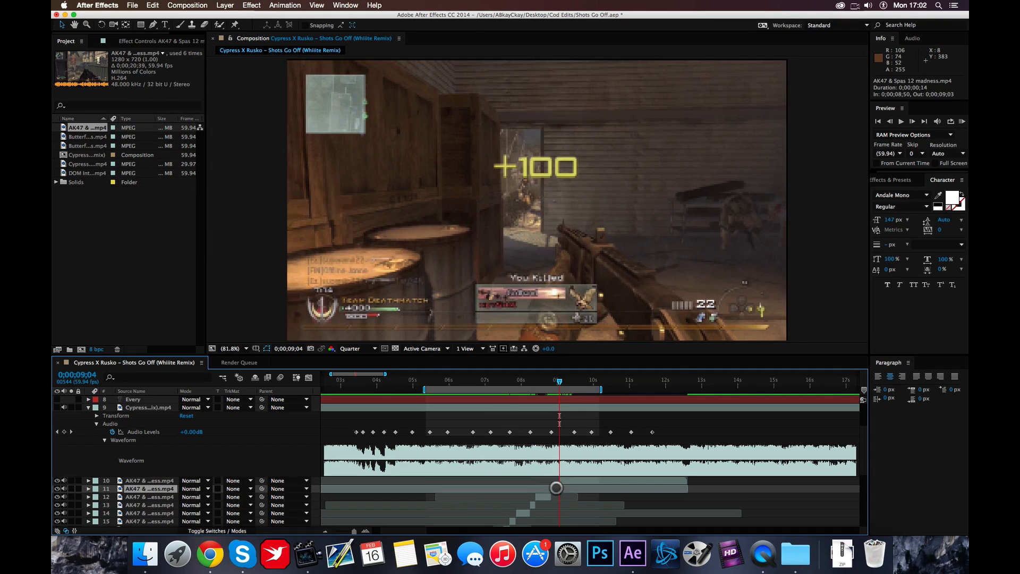
left_click(225, 5)
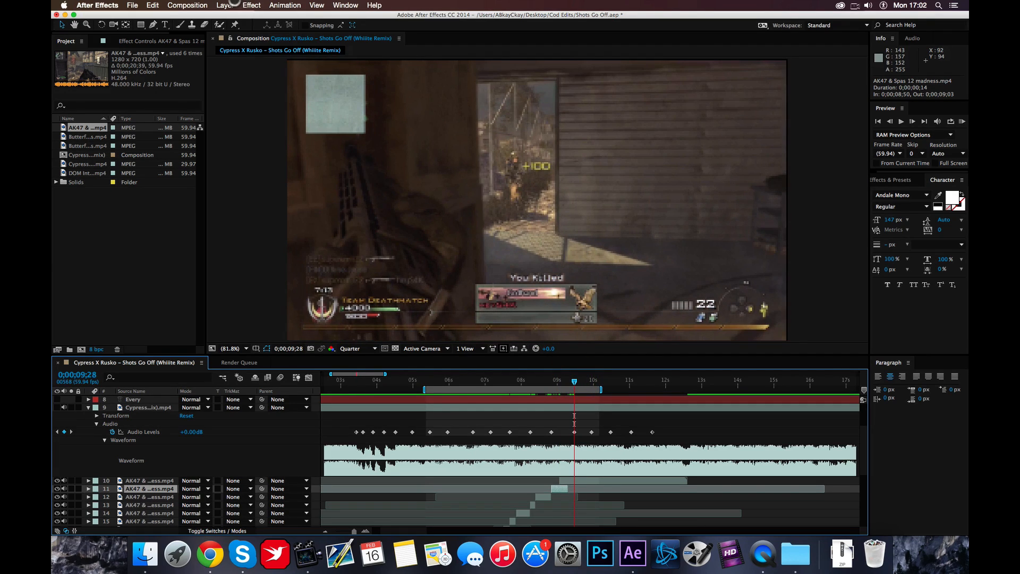
left_click(225, 6)
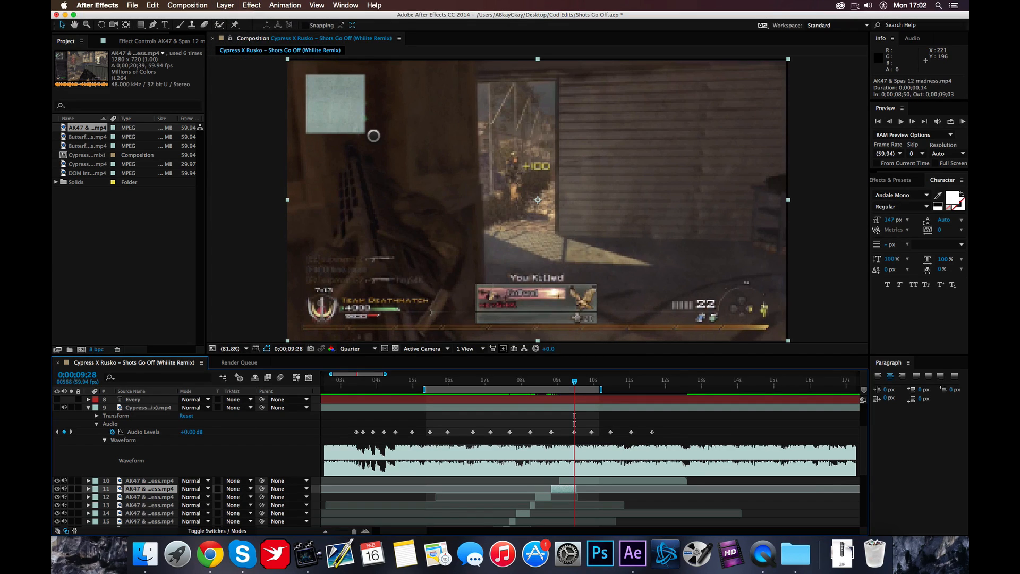
Start remaining AK47 layer 10 at 9;28, then select layer 12
left_click(224, 5)
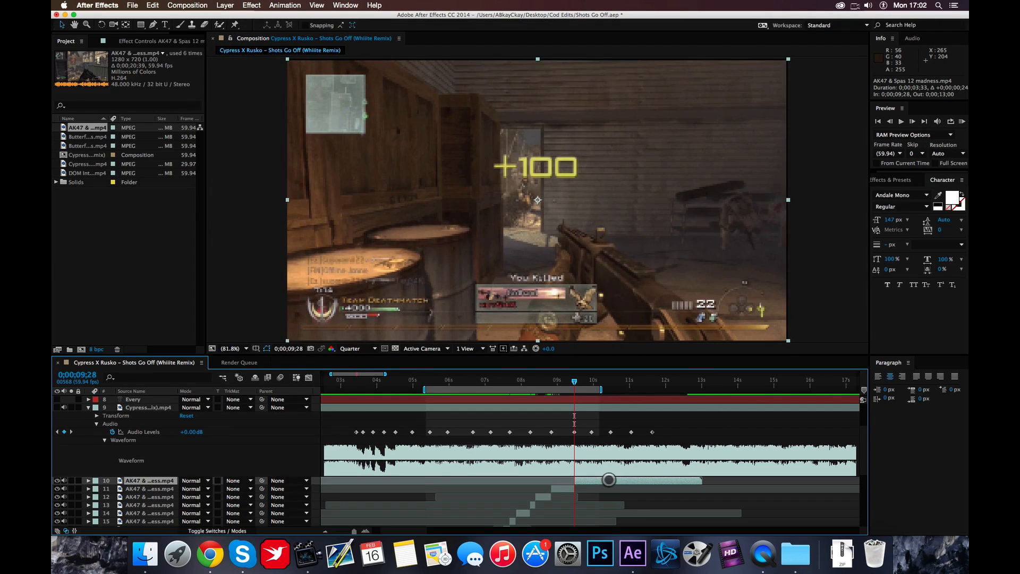
left_click(840, 5)
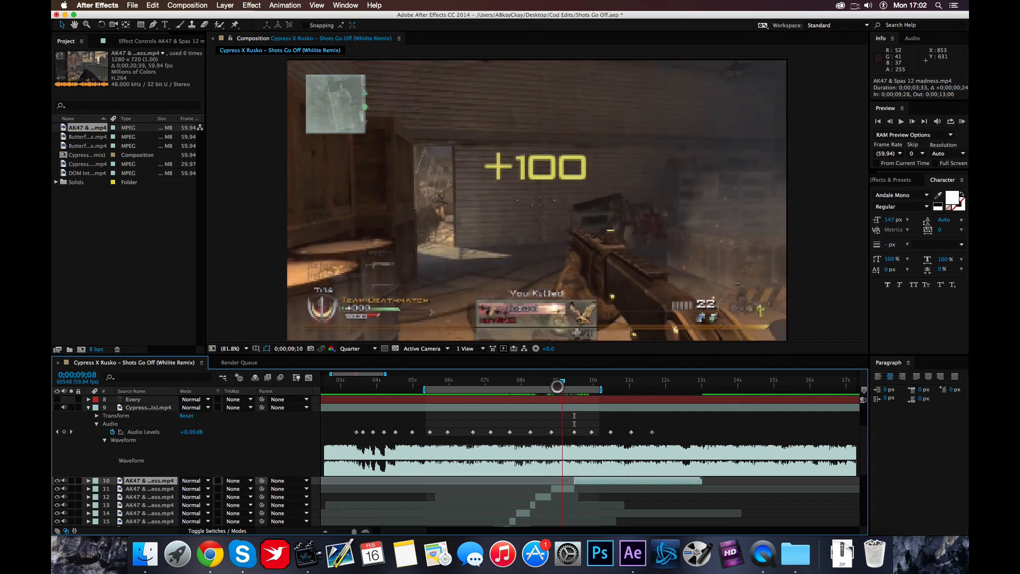
left_click_drag(557, 388, 564, 388)
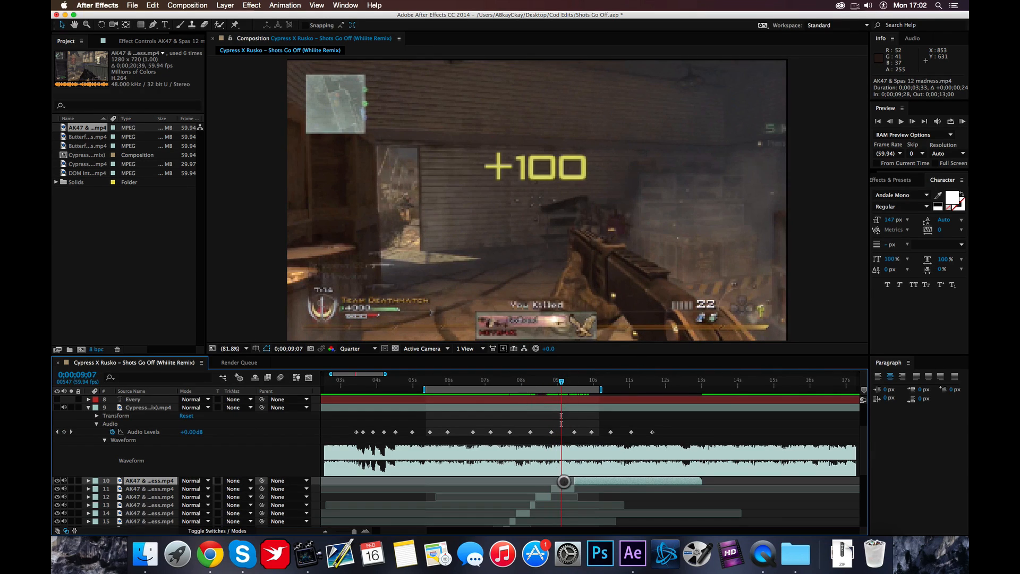
left_click(153, 5)
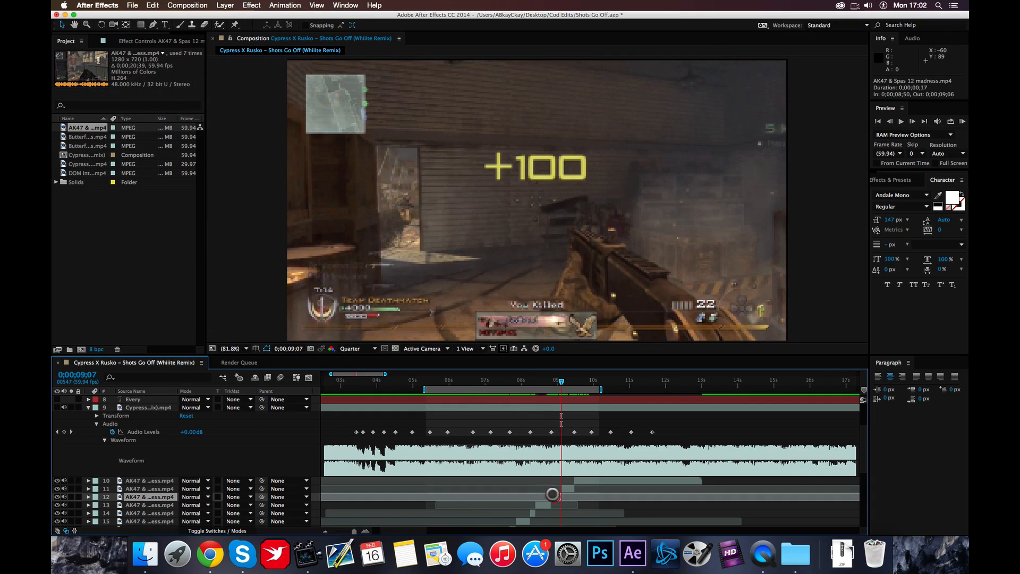
Apply a 280% time stretch to AK47 layer 12
left_click(225, 5)
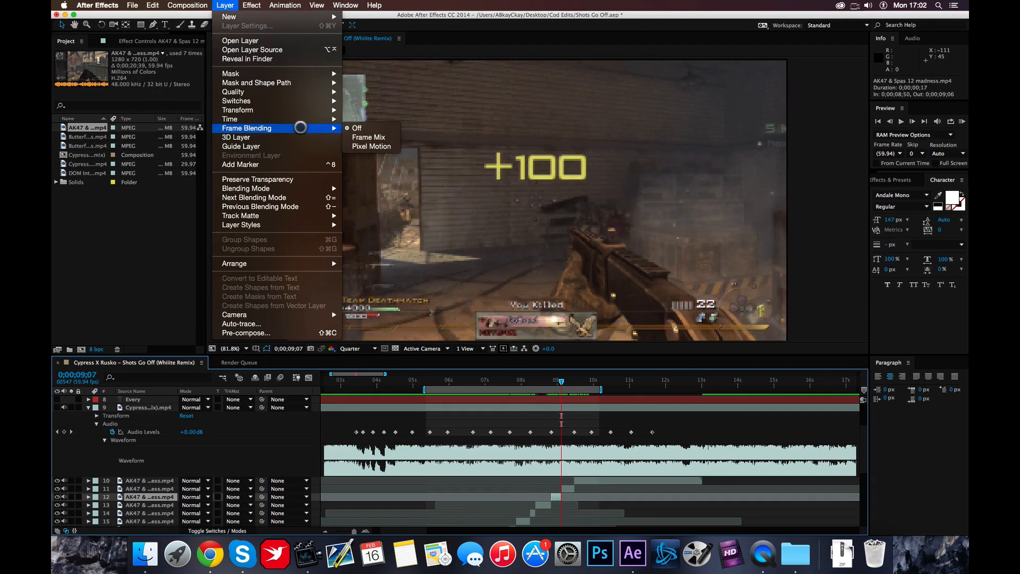
left_click(230, 119)
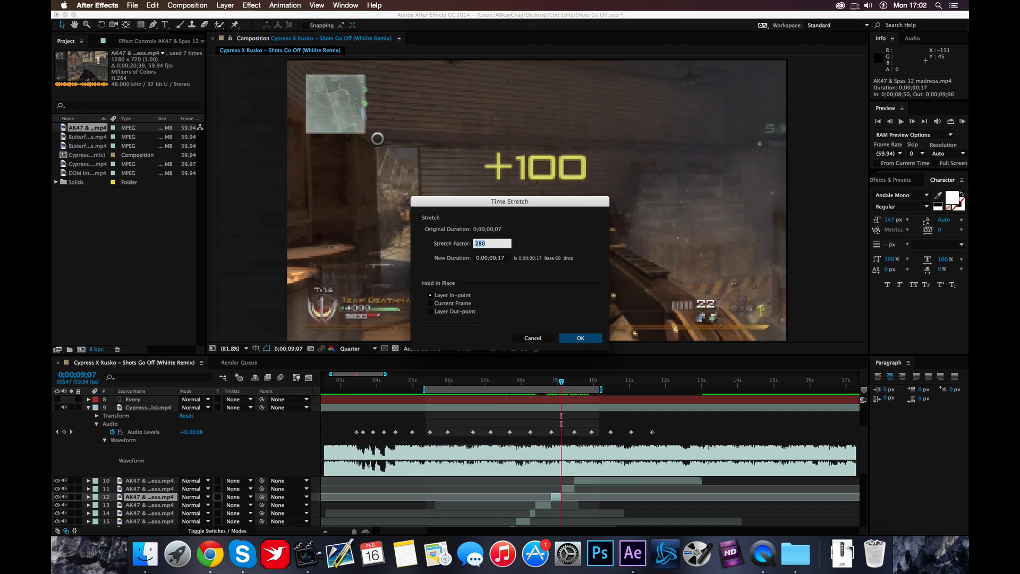
left_click(580, 338)
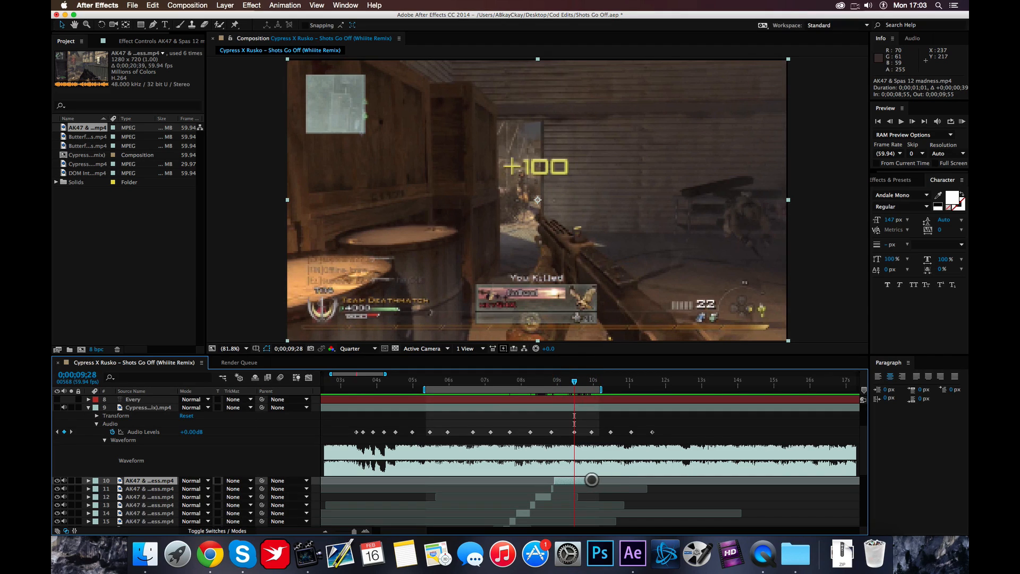
Apply the same 280% time stretch to AK47 layer 10
left_click(152, 5)
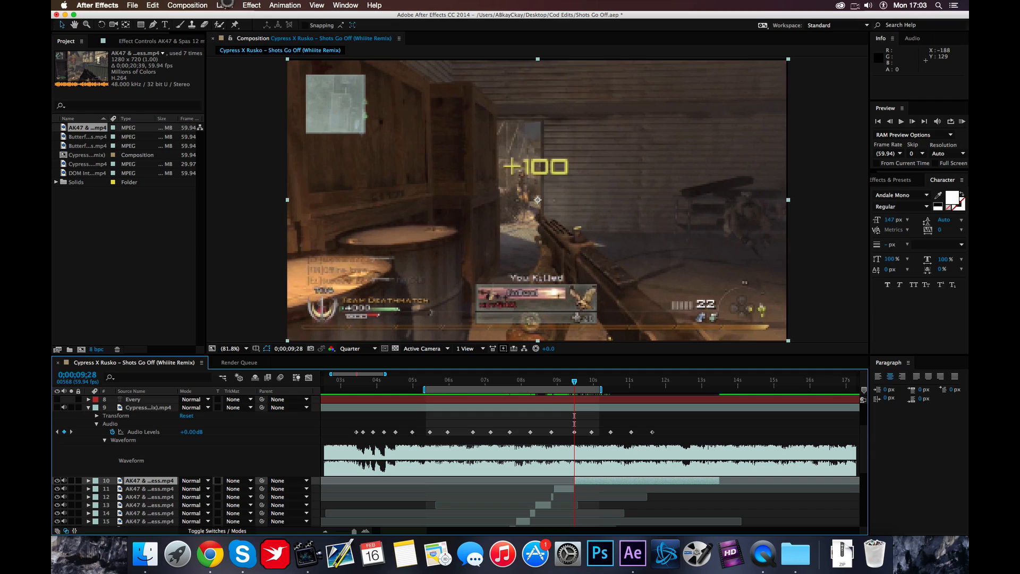
left_click(226, 6)
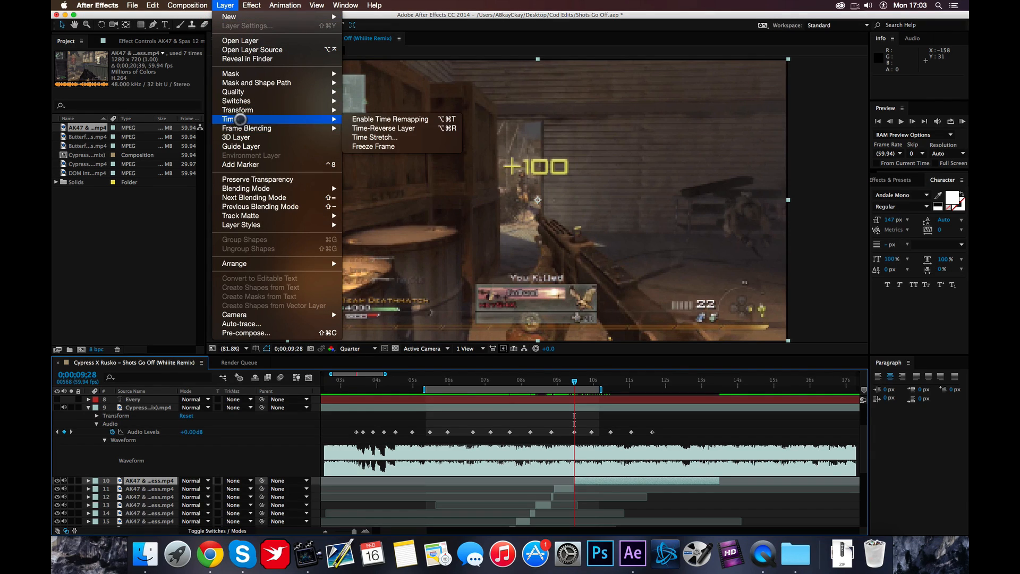
left_click(375, 137)
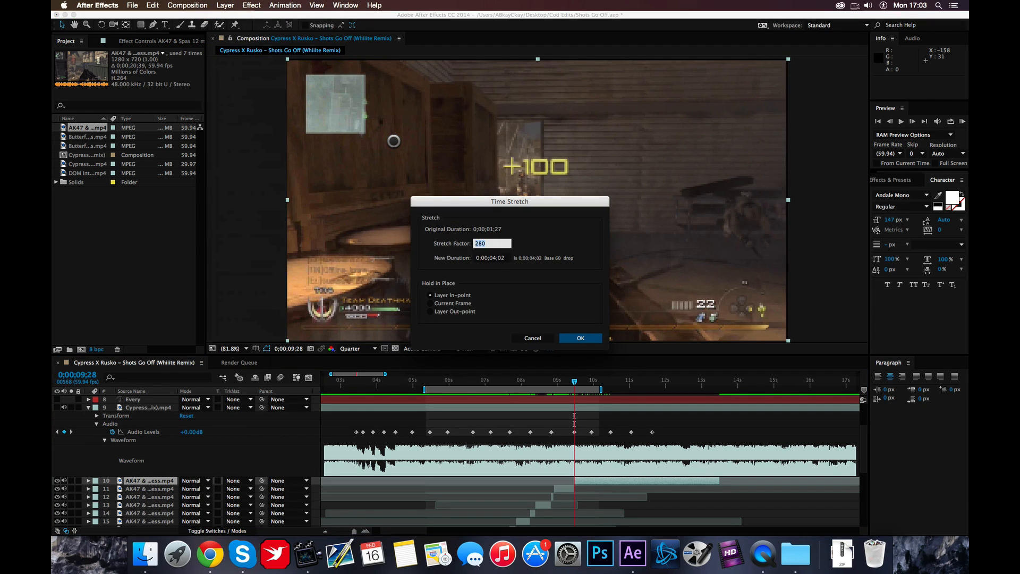
left_click(579, 337)
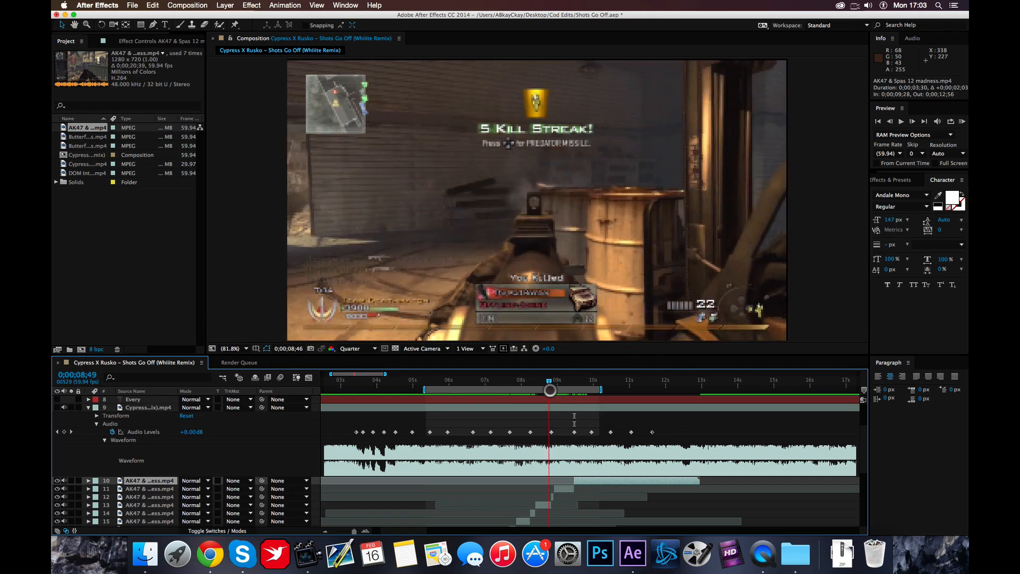
Scrub forward through the kill footage and split the top AK47 layer at the 9;57 beat
left_click_drag(549, 389, 561, 389)
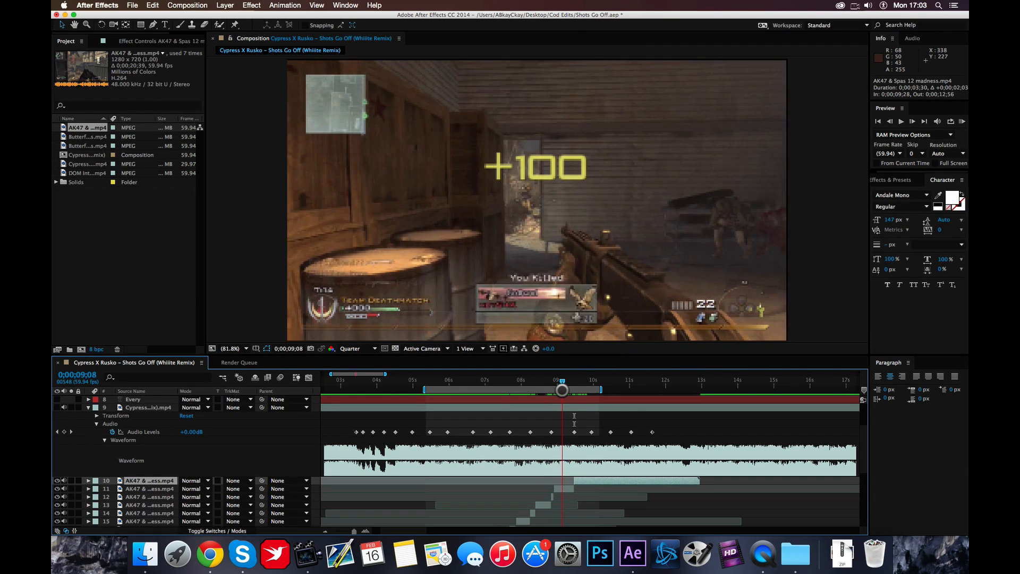
left_click_drag(562, 377, 571, 377)
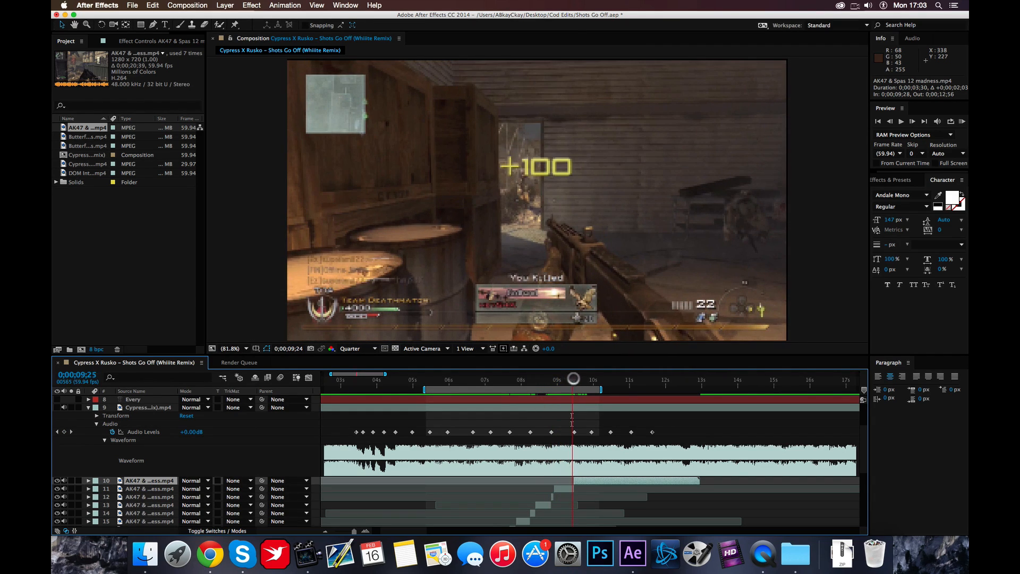
left_click_drag(571, 381, 591, 380)
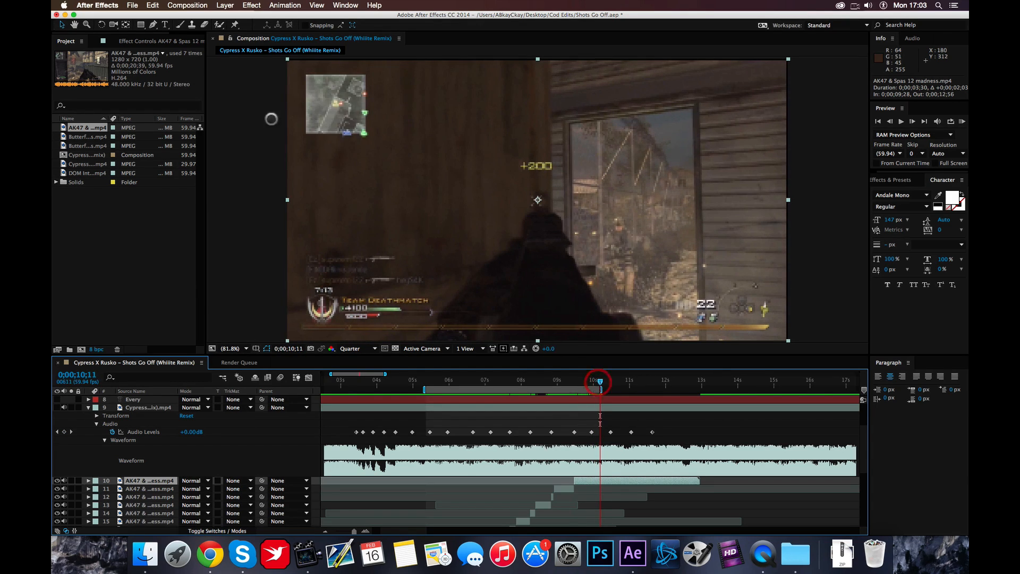
left_click(152, 5)
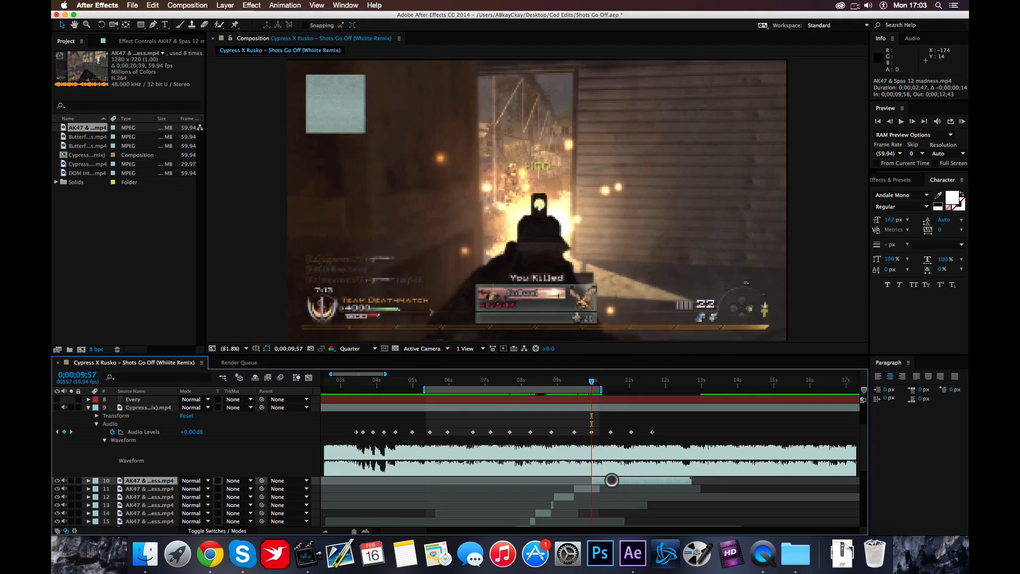
Undo the accidental Freeze Frame and time-stretch the 43-frame AK47 piece to 80% (35 frames)
left_click(225, 5)
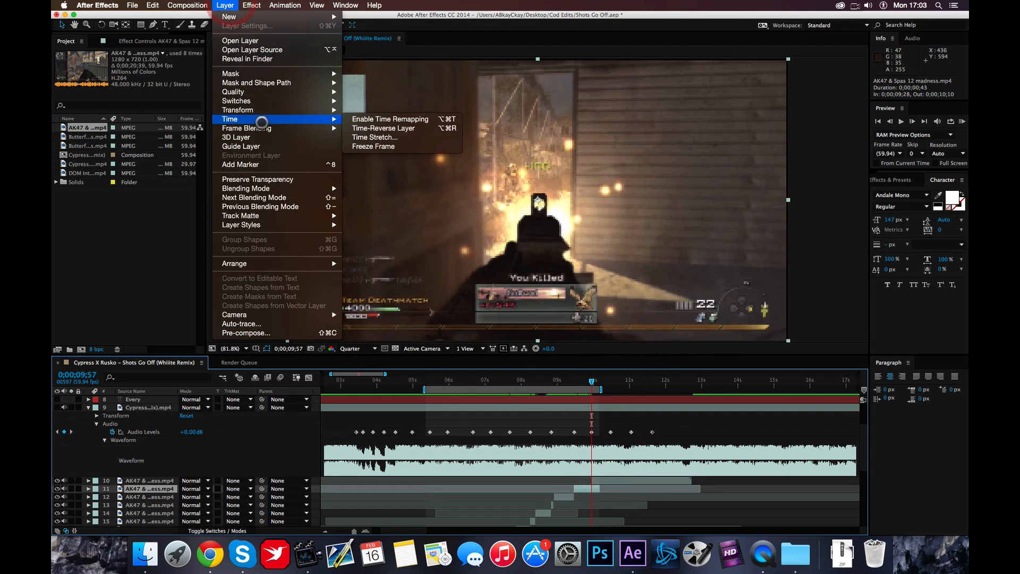
left_click(375, 137)
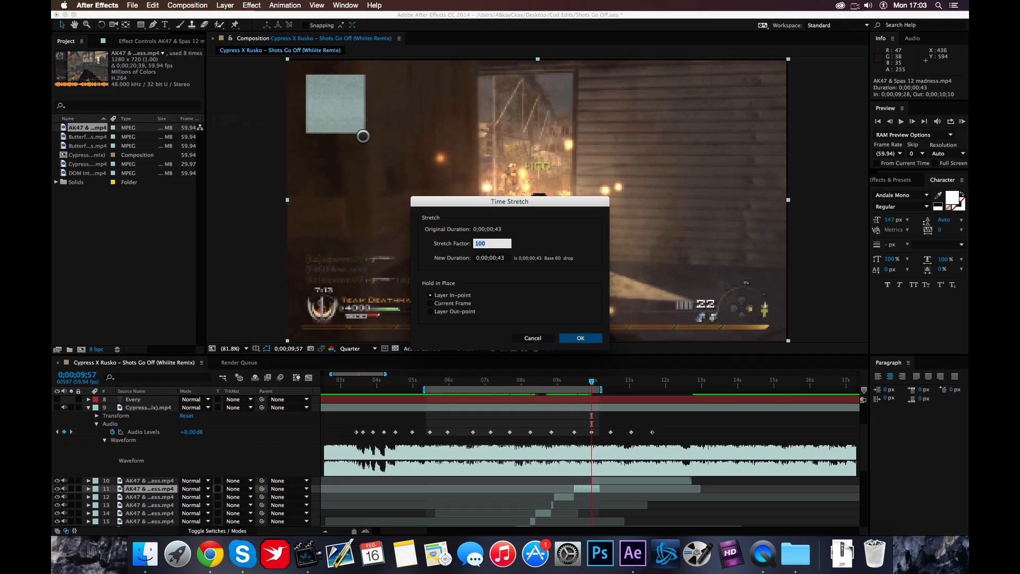
left_click(580, 338)
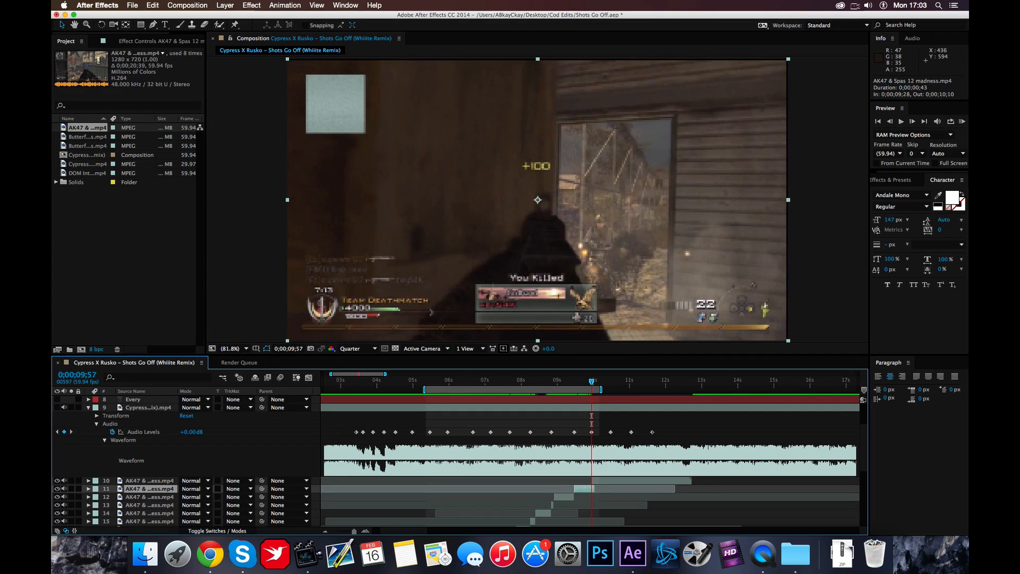
left_click(225, 5)
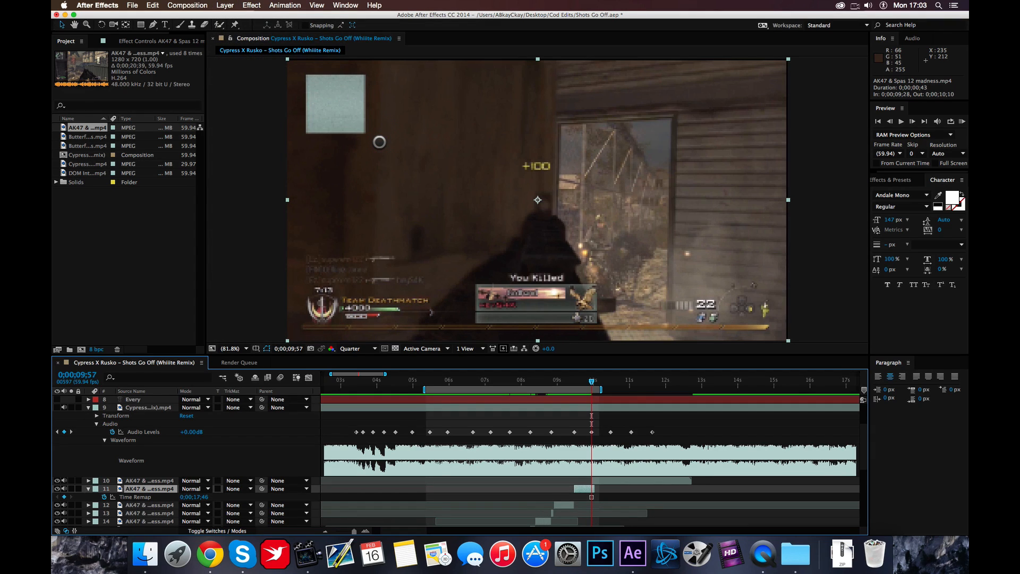
left_click(225, 5)
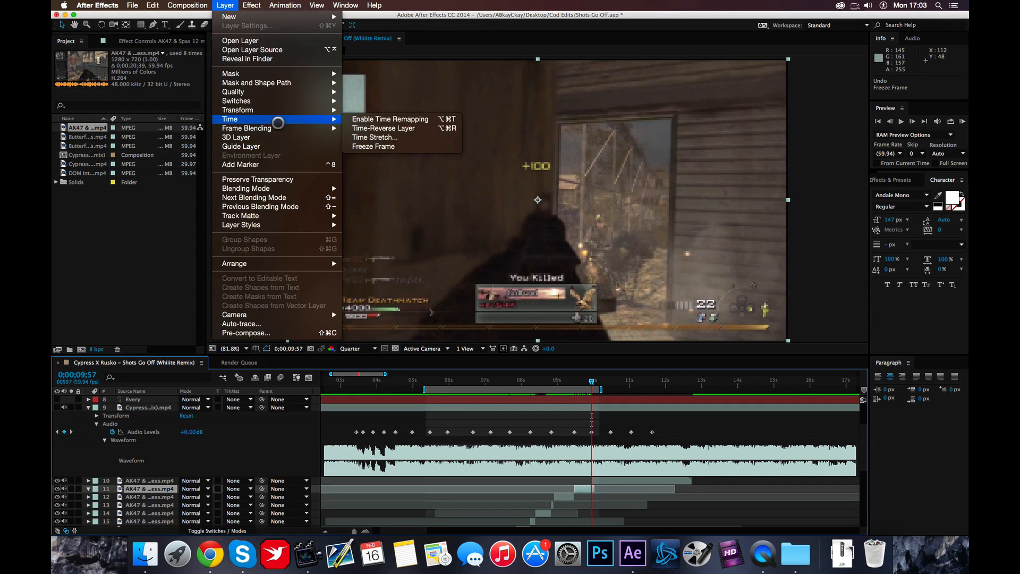
left_click(374, 137)
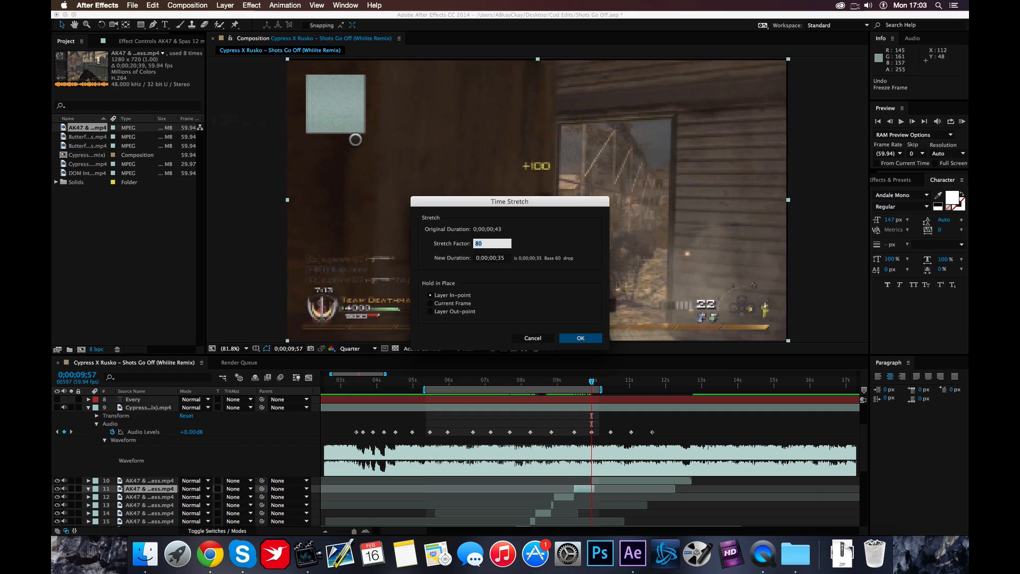
left_click(579, 338)
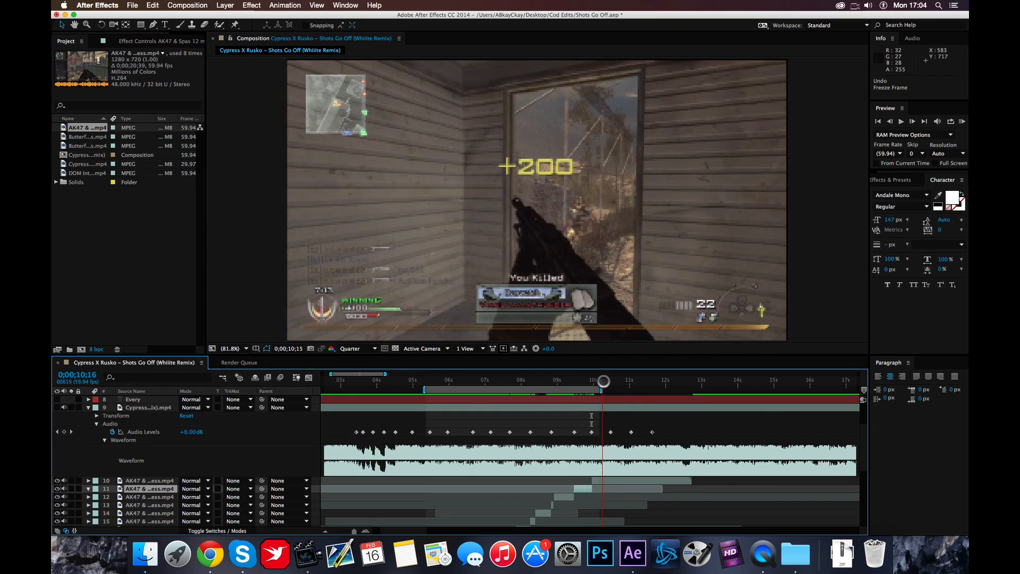
Scrub to the +200 kill near 10;14 and split the AK47 layer into another piece
left_click_drag(602, 382, 575, 382)
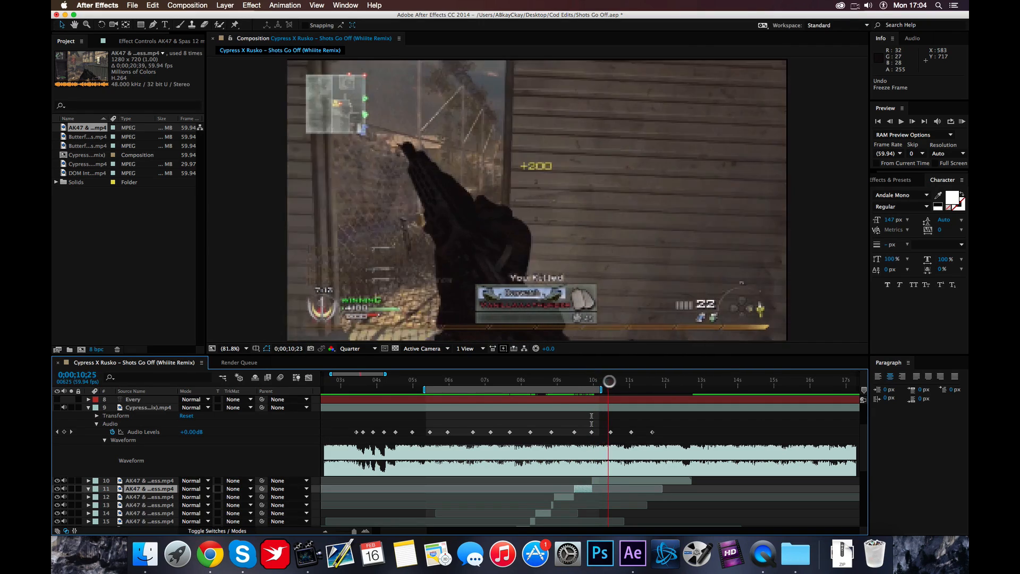
left_click_drag(608, 383, 637, 383)
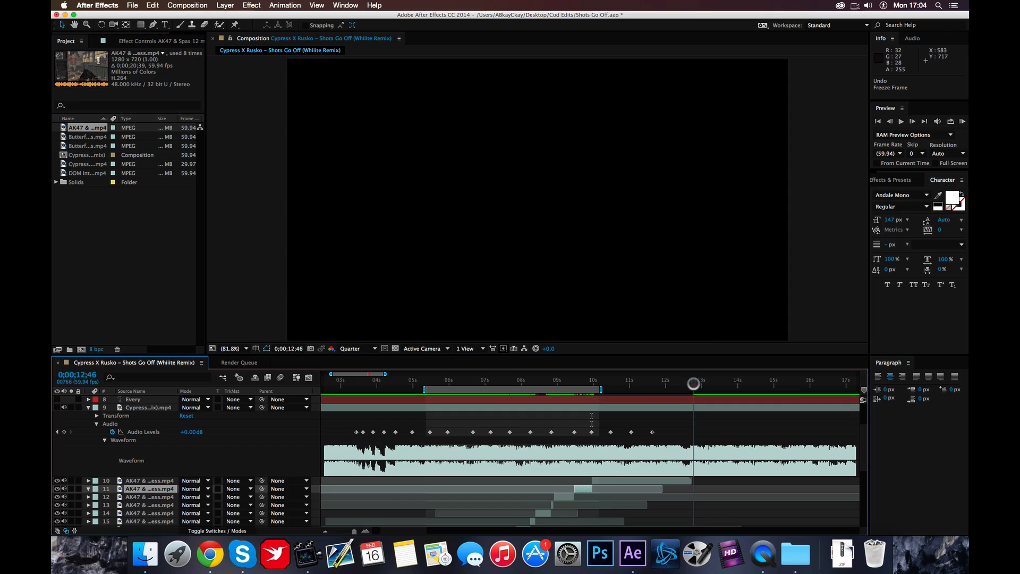
left_click_drag(693, 384, 594, 384)
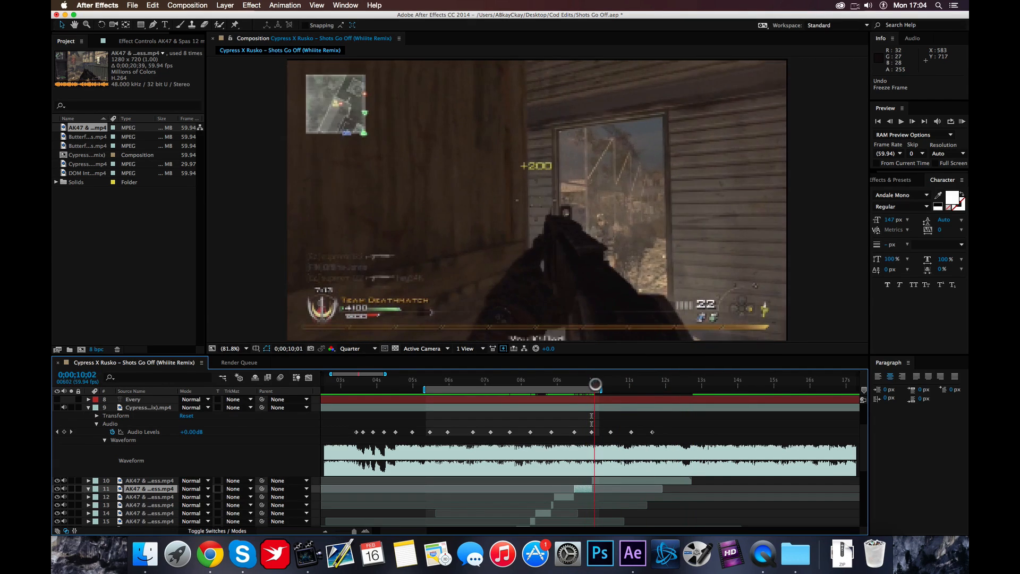
left_click_drag(595, 383, 594, 383)
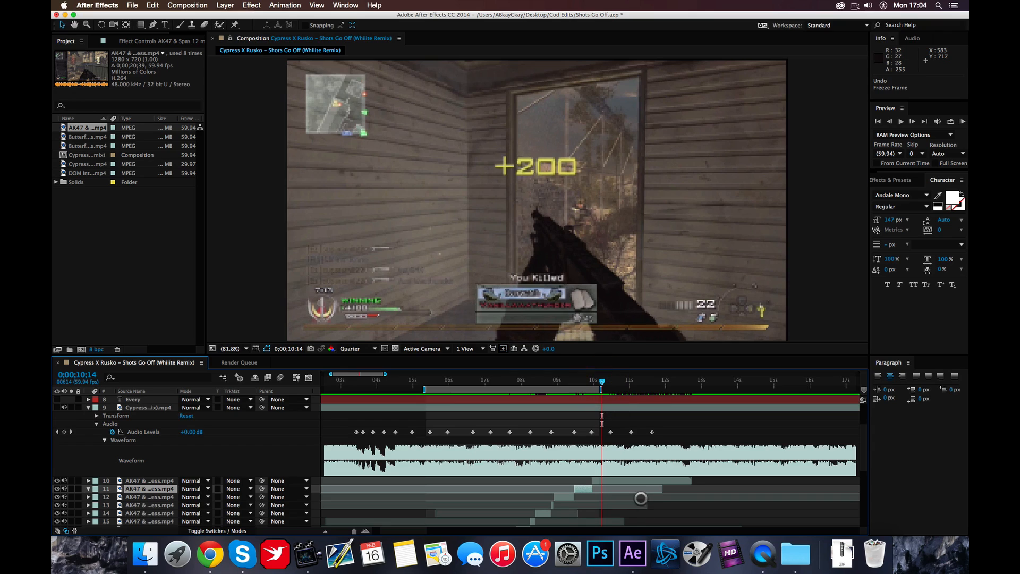
left_click(153, 5)
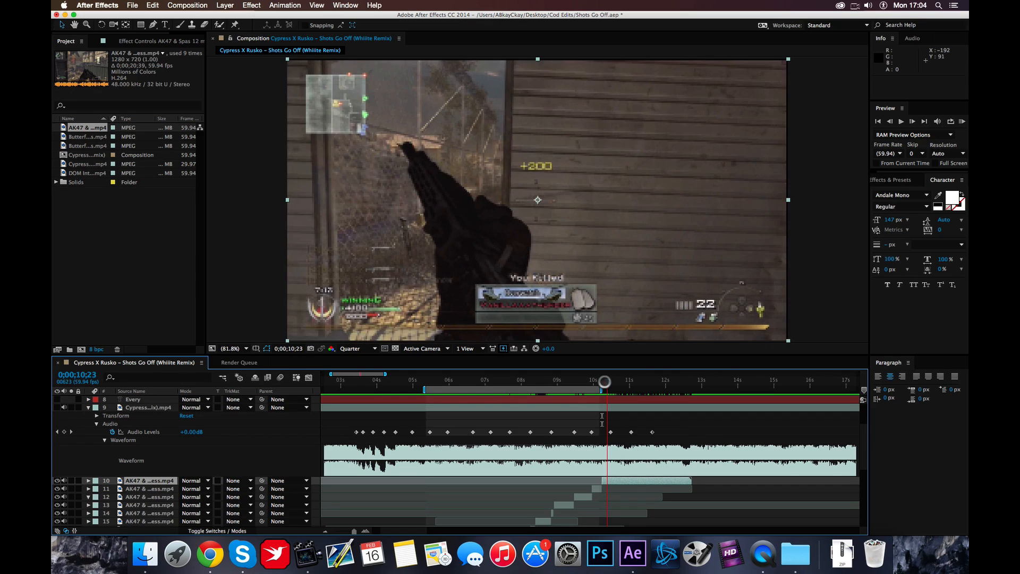
left_click_drag(604, 382, 595, 383)
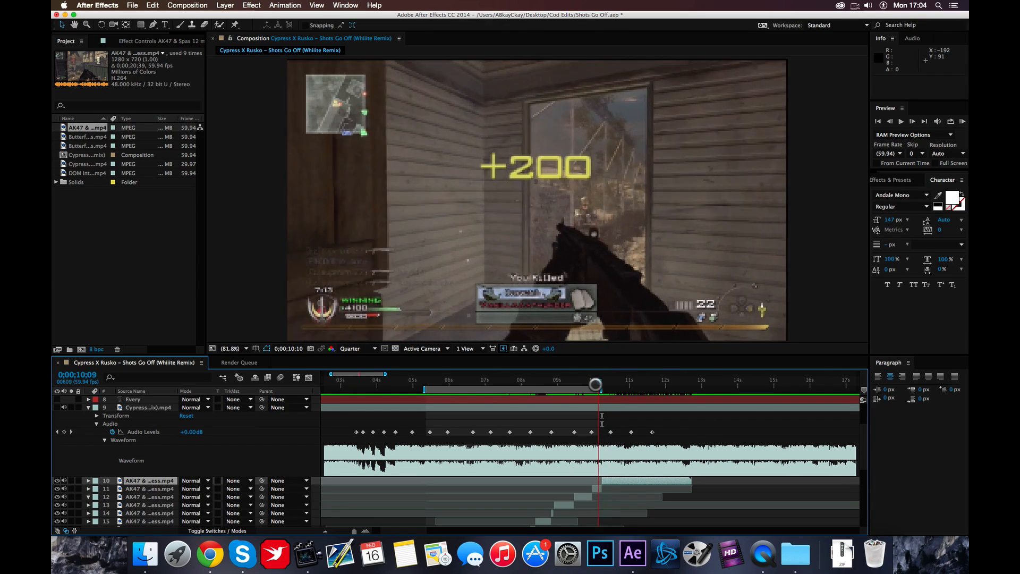
Trim the top AK47 piece to 12 frames, running from 10;02 to 10;13
left_click_drag(596, 383, 593, 383)
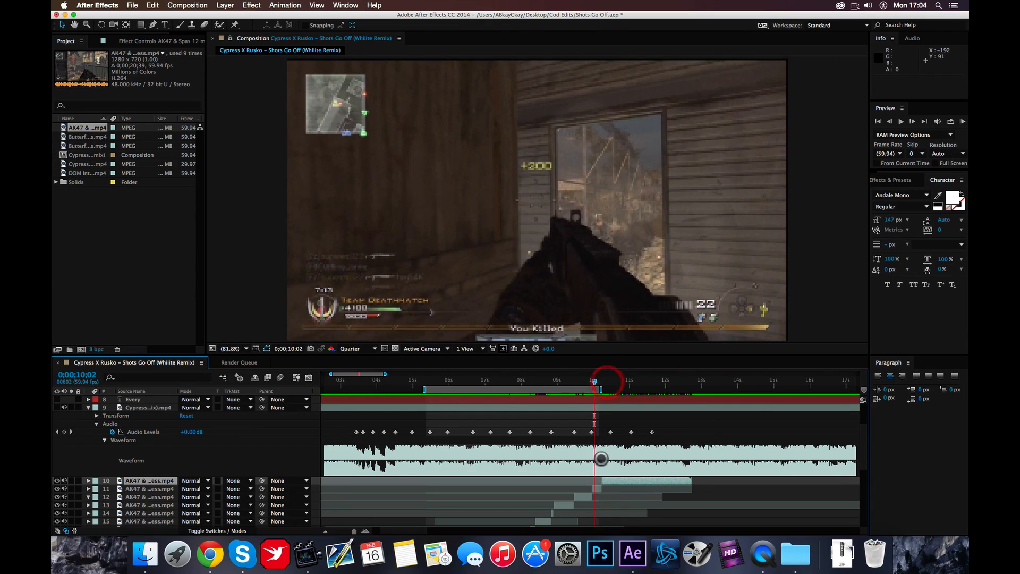
left_click(153, 5)
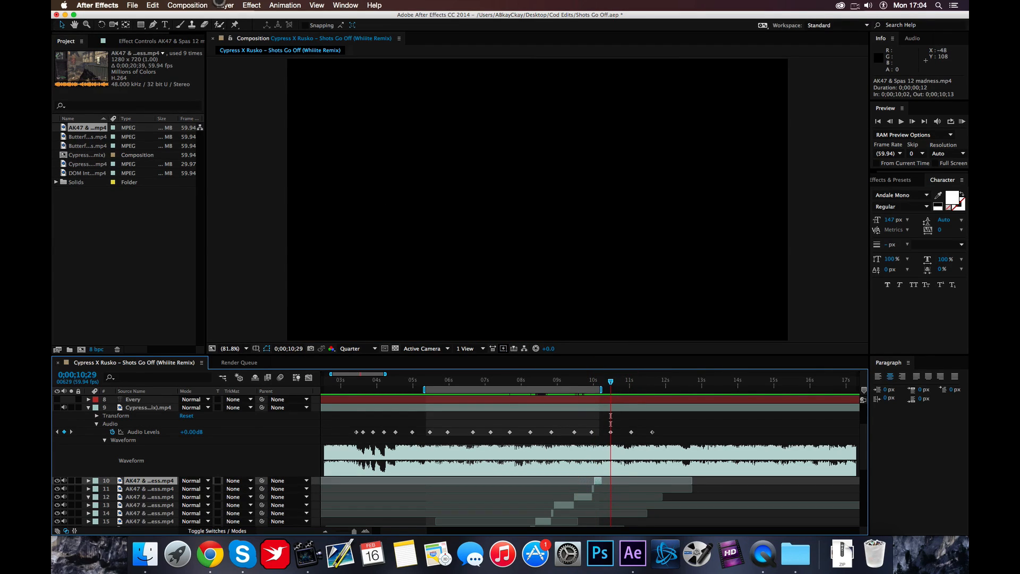
Slow the 12-frame AK47 piece with a 220% time stretch, lengthening it to 27 frames
left_click(224, 5)
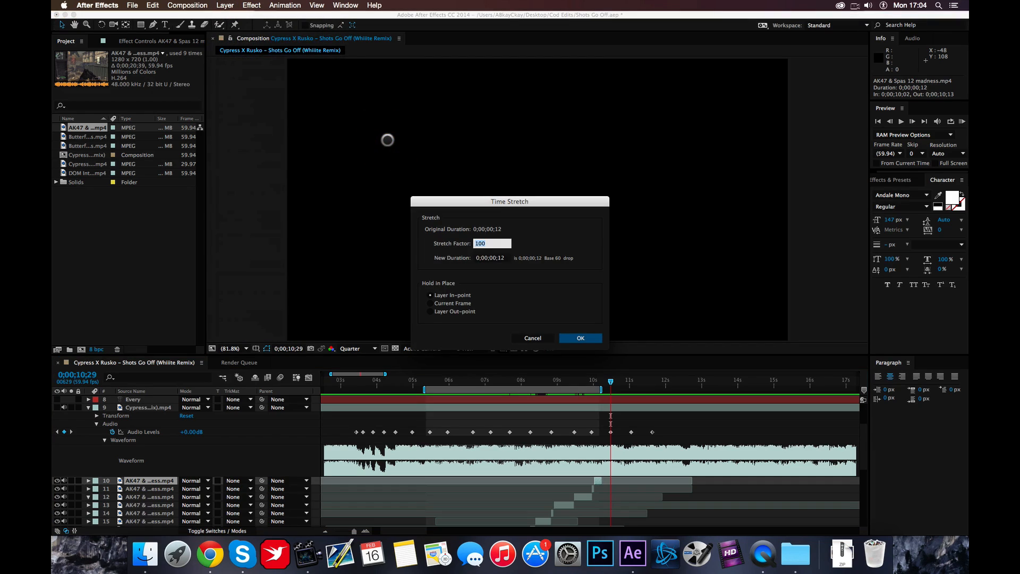
left_click(579, 338)
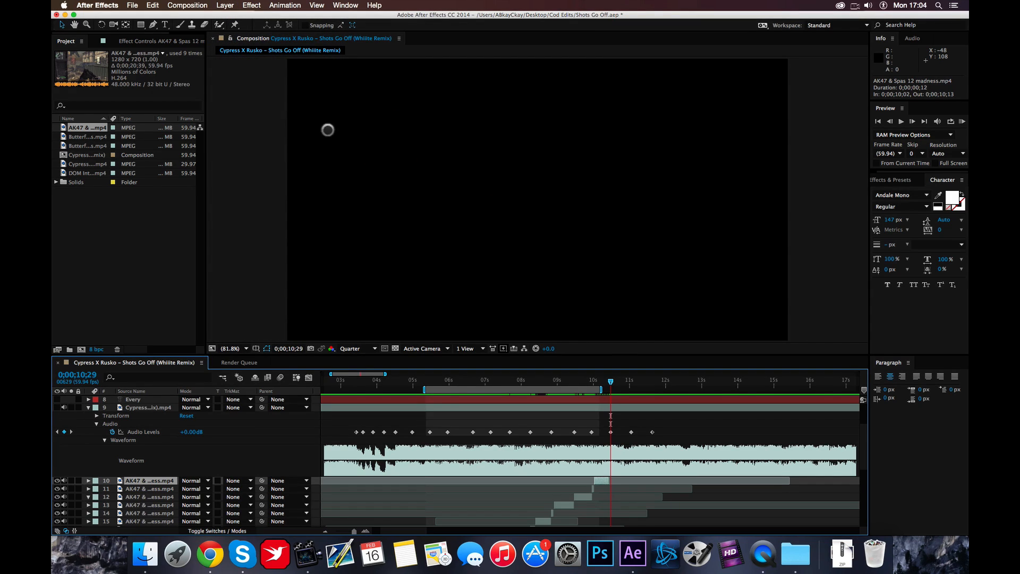
left_click(226, 5)
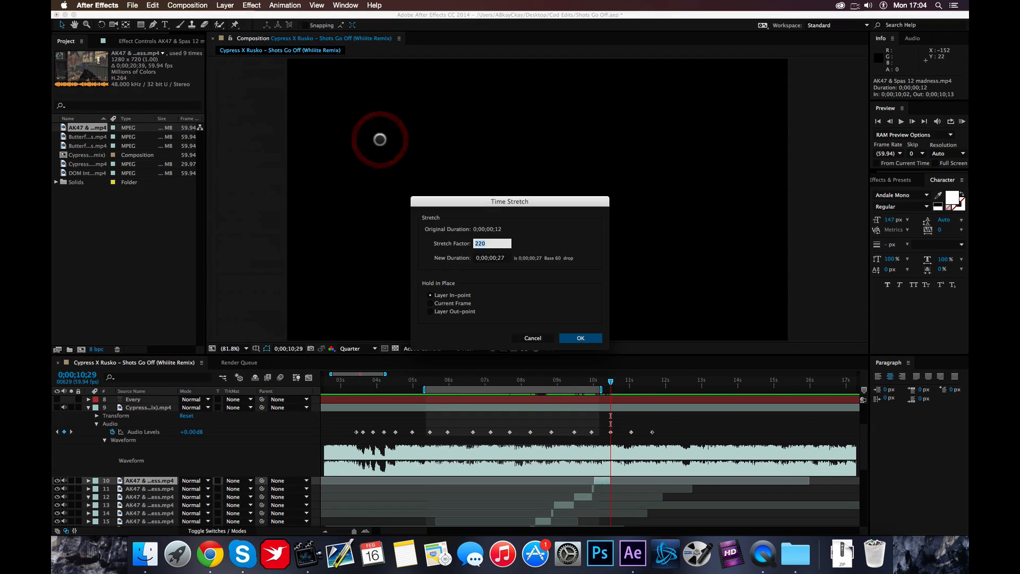
left_click(579, 337)
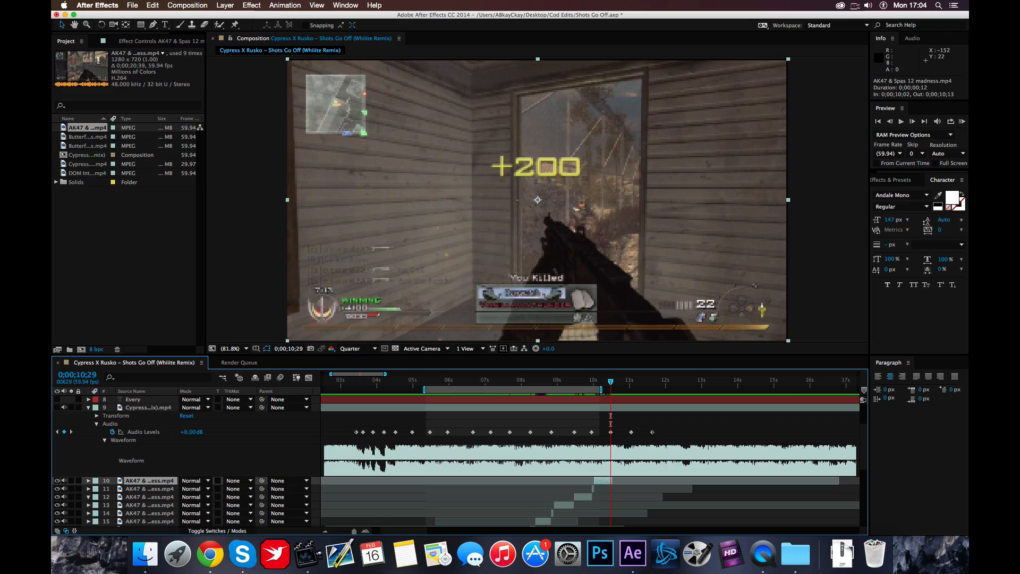
mouse_move(365, 139)
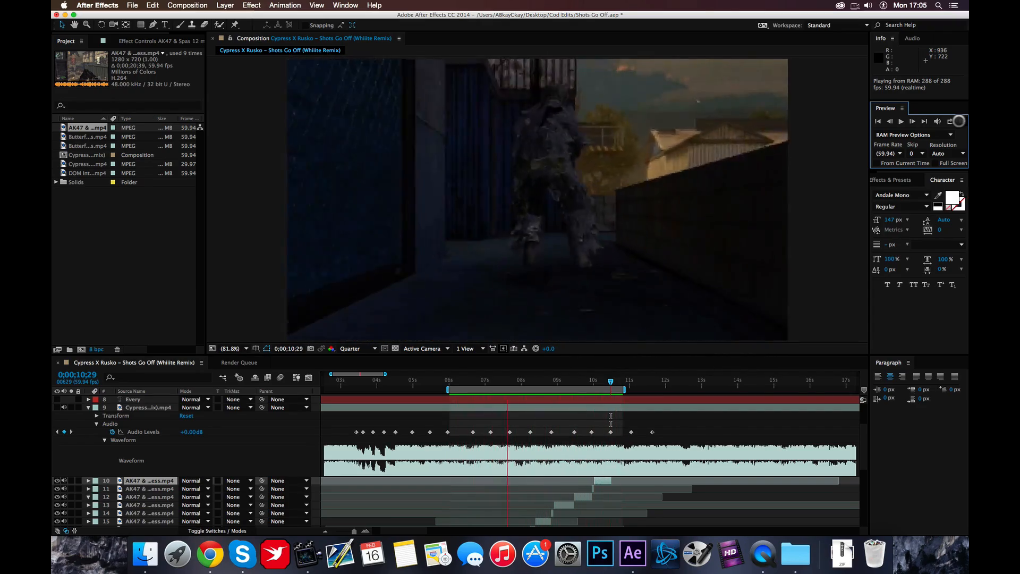
left_click(577, 390)
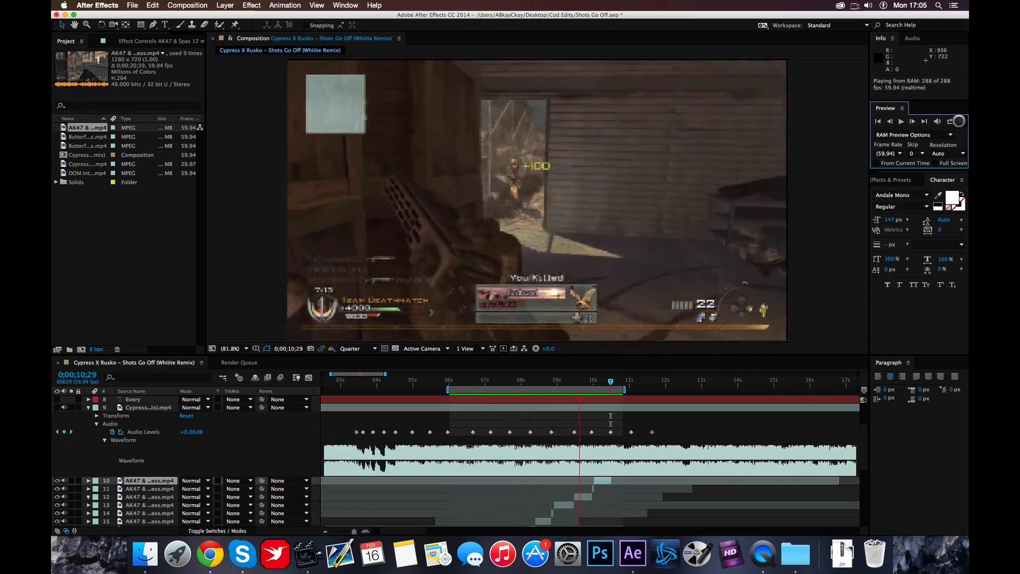
left_click(478, 389)
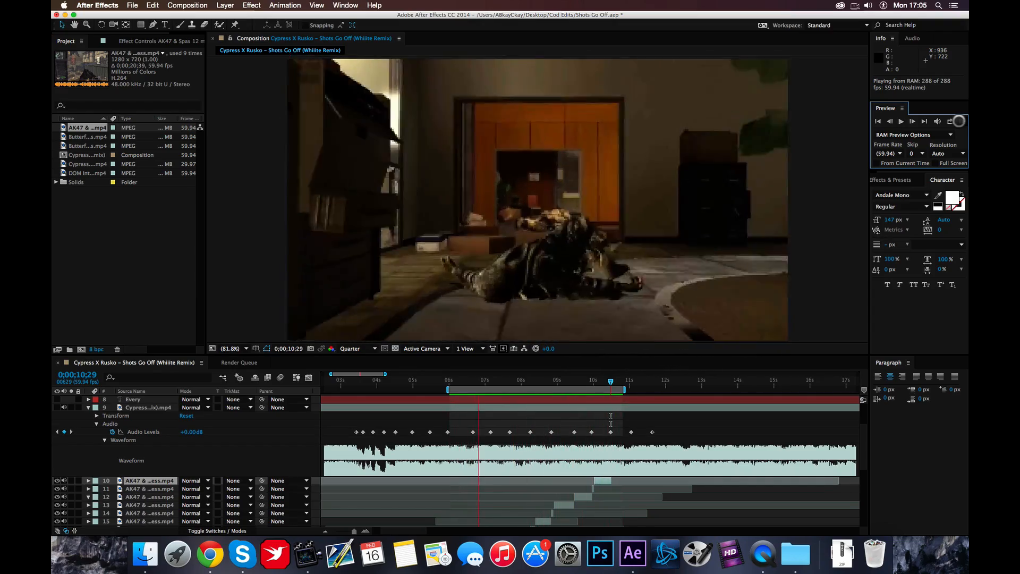
left_click(551, 384)
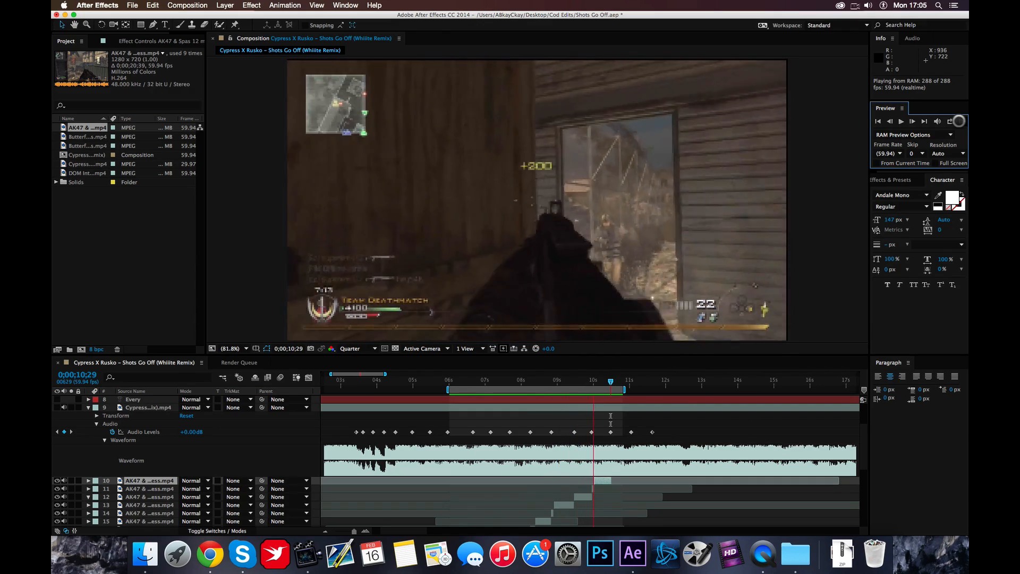
left_click_drag(610, 385, 535, 385)
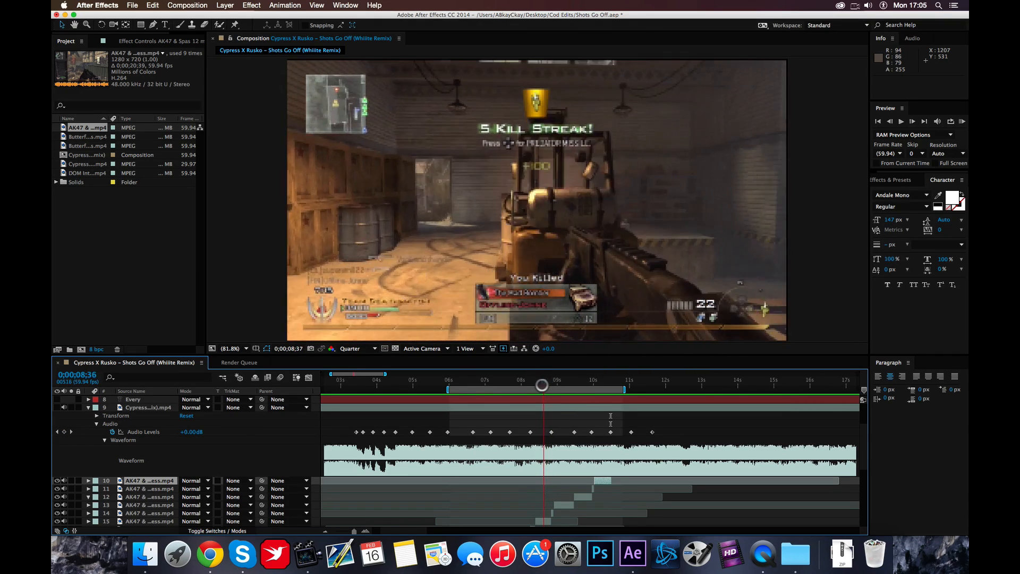
left_click_drag(542, 385, 552, 385)
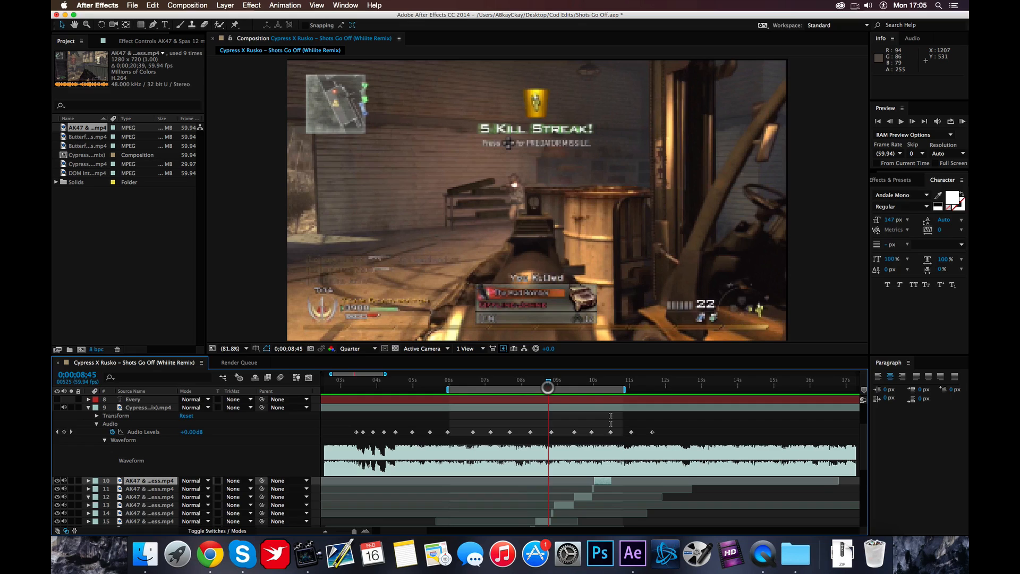
left_click_drag(547, 388, 544, 388)
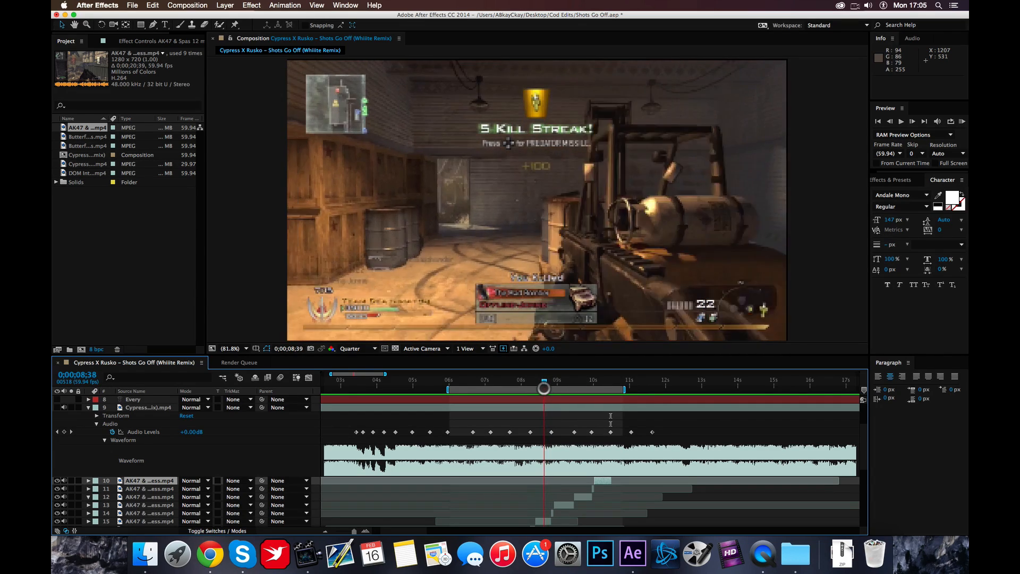
left_click_drag(544, 388, 552, 389)
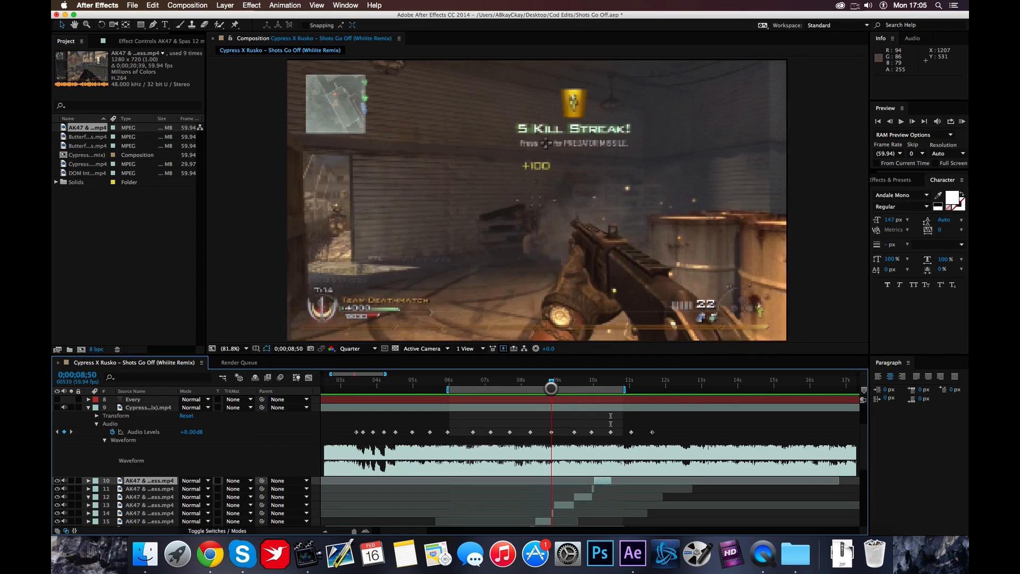
left_click_drag(550, 388, 540, 389)
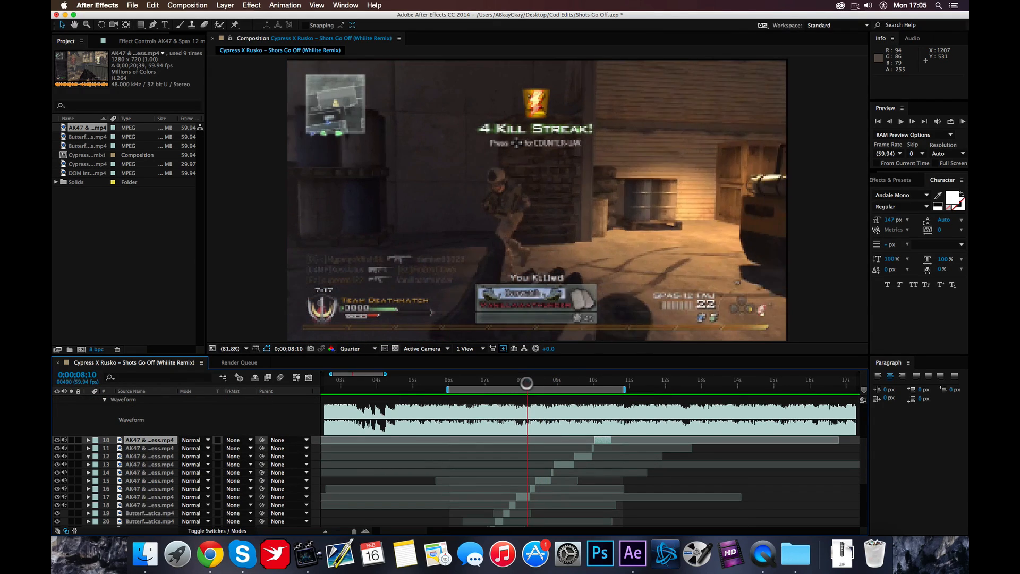
left_click_drag(527, 383, 543, 382)
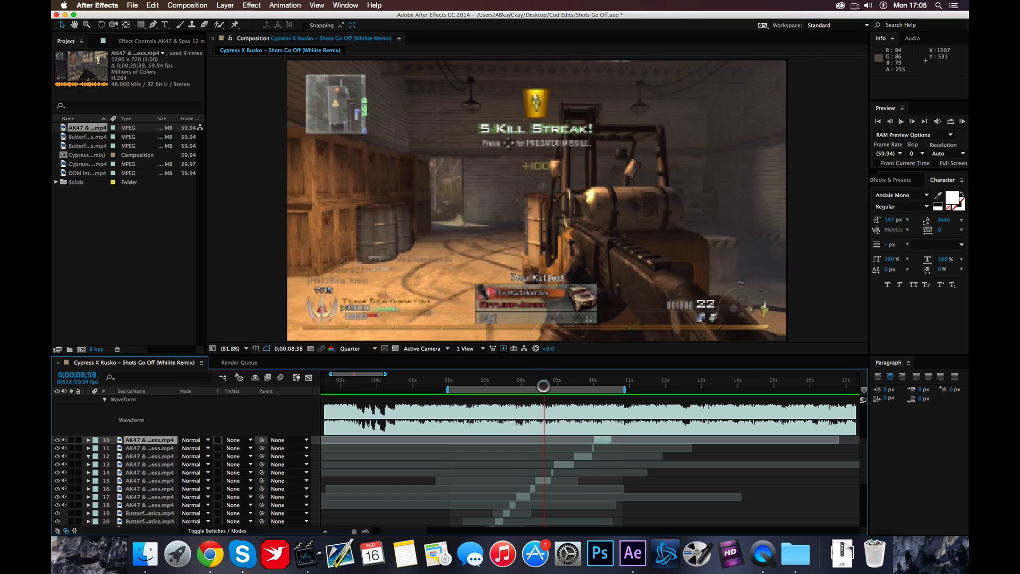
left_click_drag(545, 386, 547, 386)
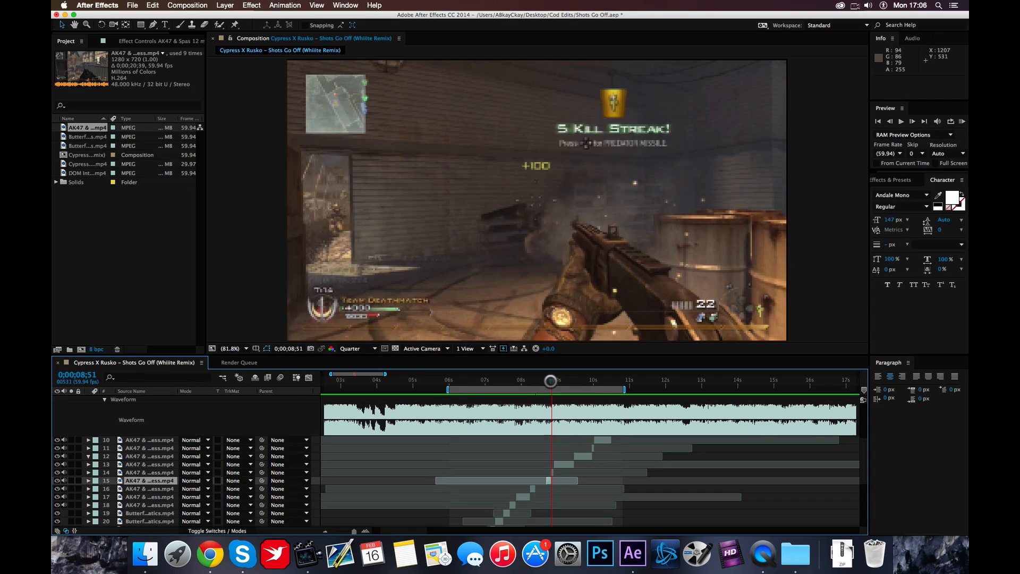
Select the short AK47 clip in layer 15 and split it at 8;47
left_click(225, 5)
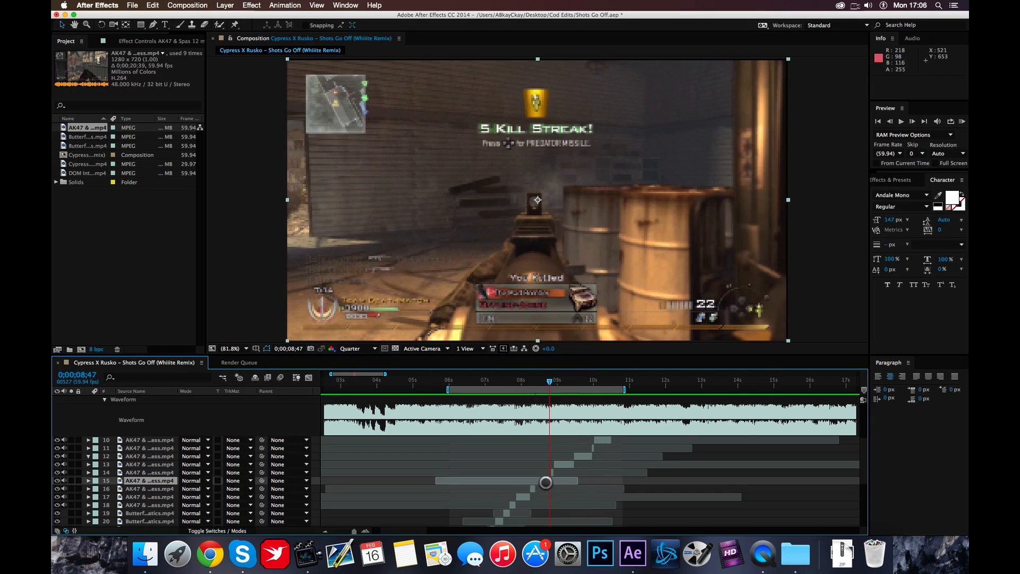
left_click(547, 481)
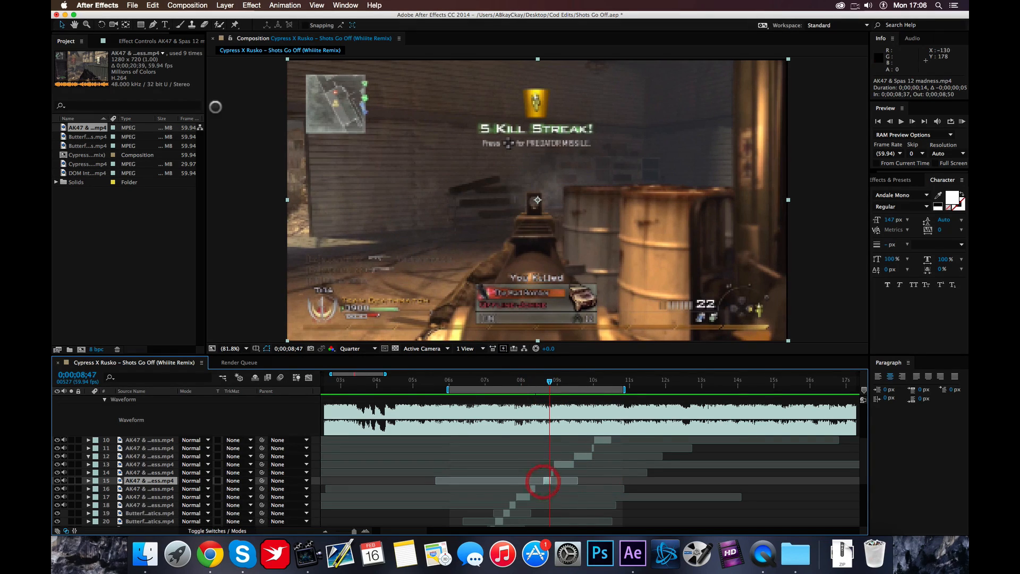
left_click(153, 5)
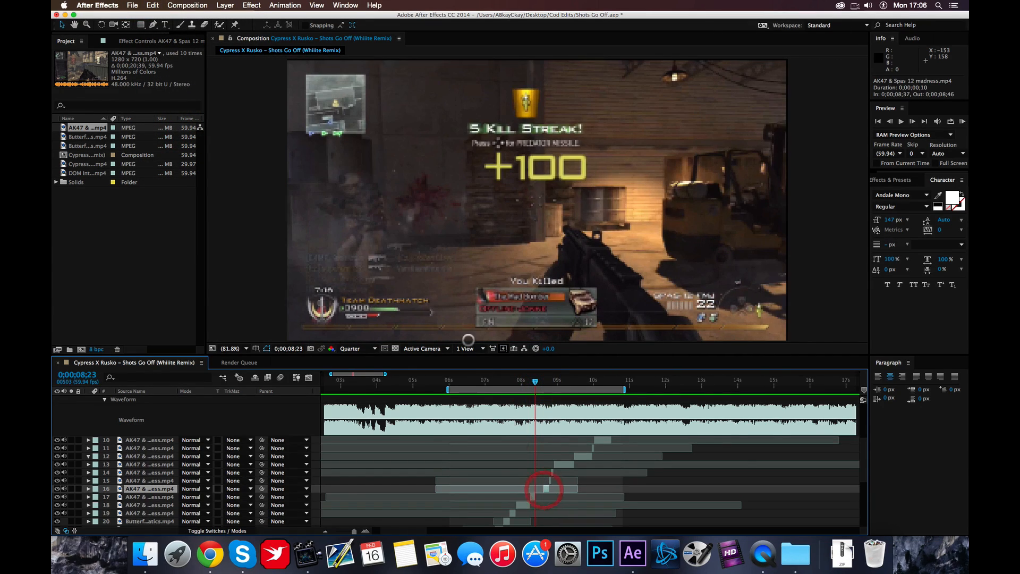
left_click(225, 6)
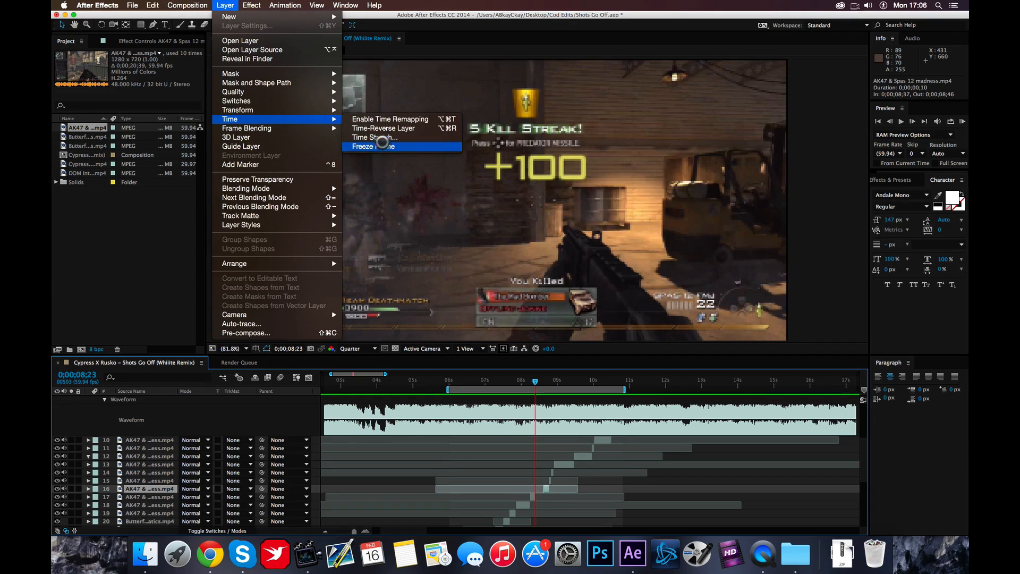
Time-stretch the layer 16 clip by a factor of 19 and scrub to 8;46 to check it
left_click(373, 137)
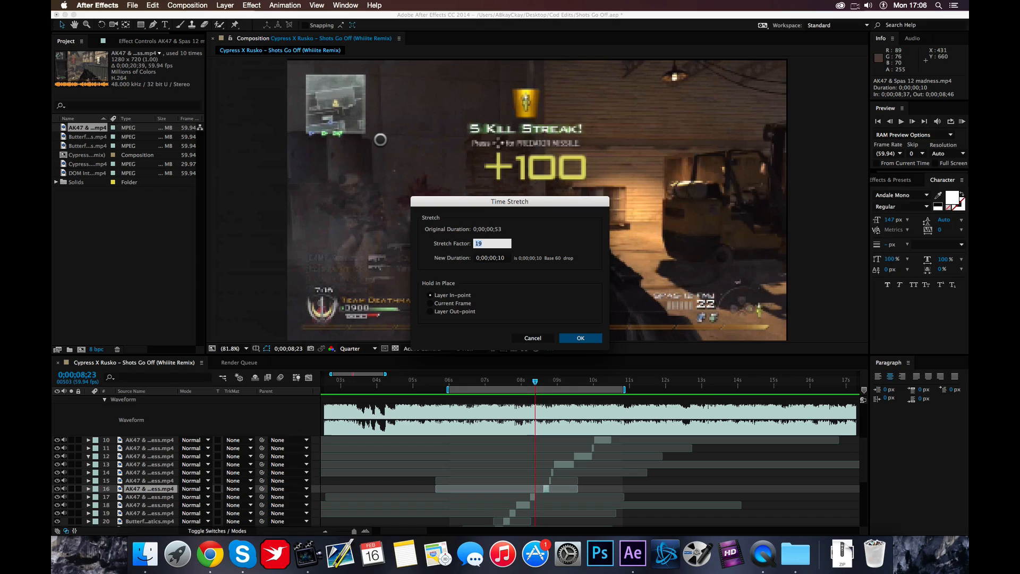
left_click(580, 338)
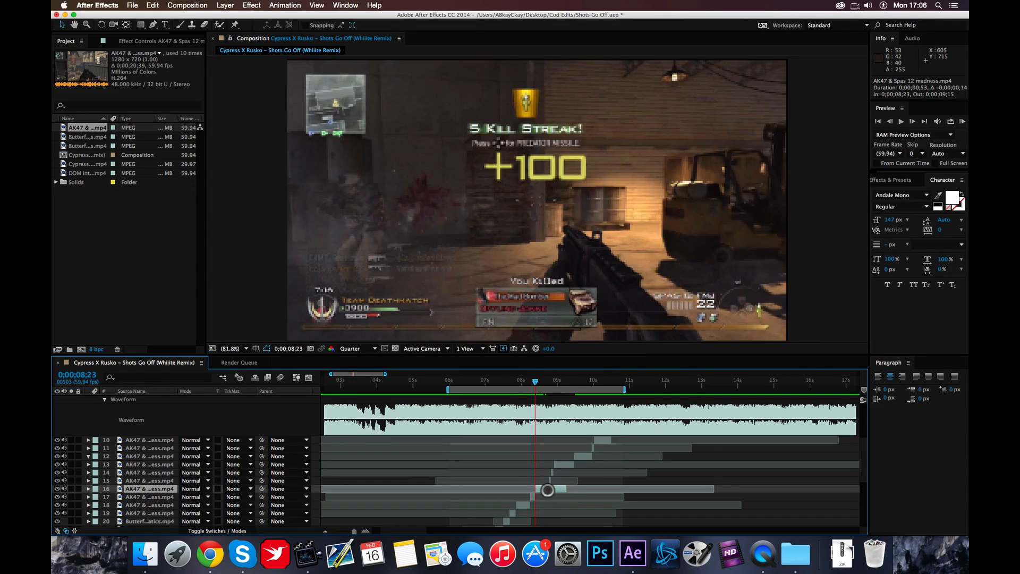
left_click_drag(535, 382, 553, 382)
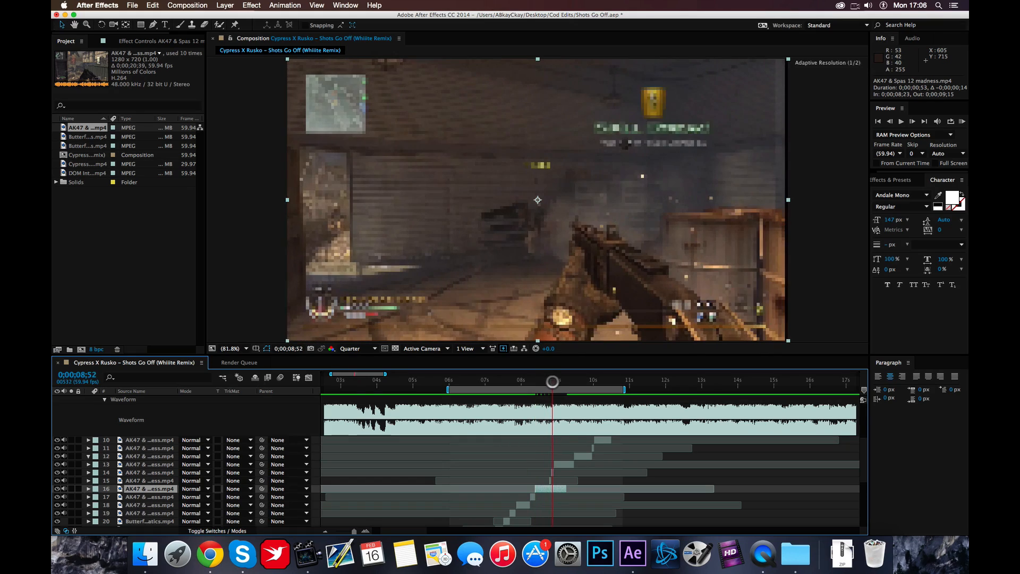
left_click(554, 381)
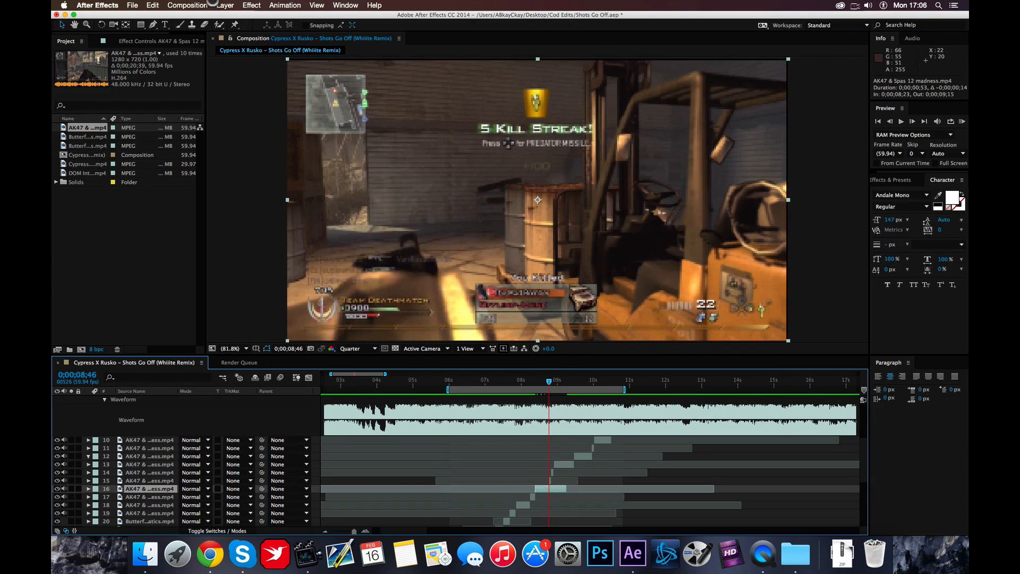
Re-stretch the clip with a factor of 40, squeezing it to 22 frames
left_click(225, 5)
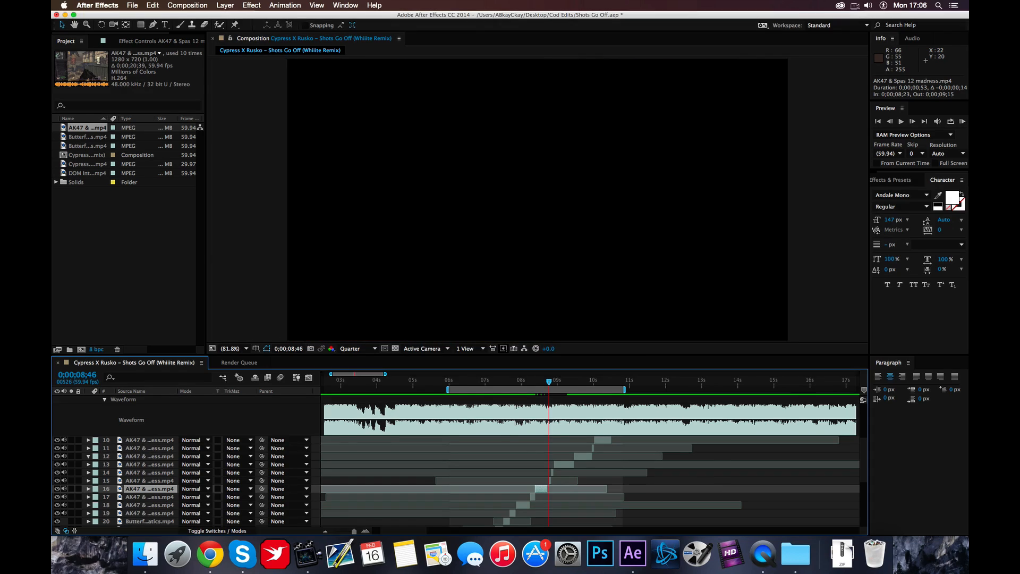
left_click(225, 5)
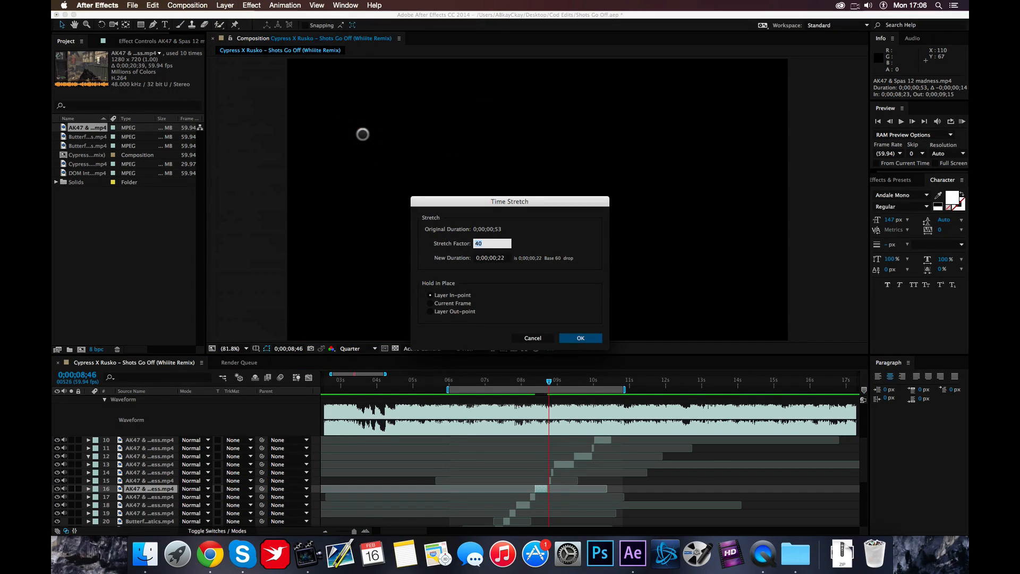
left_click(579, 338)
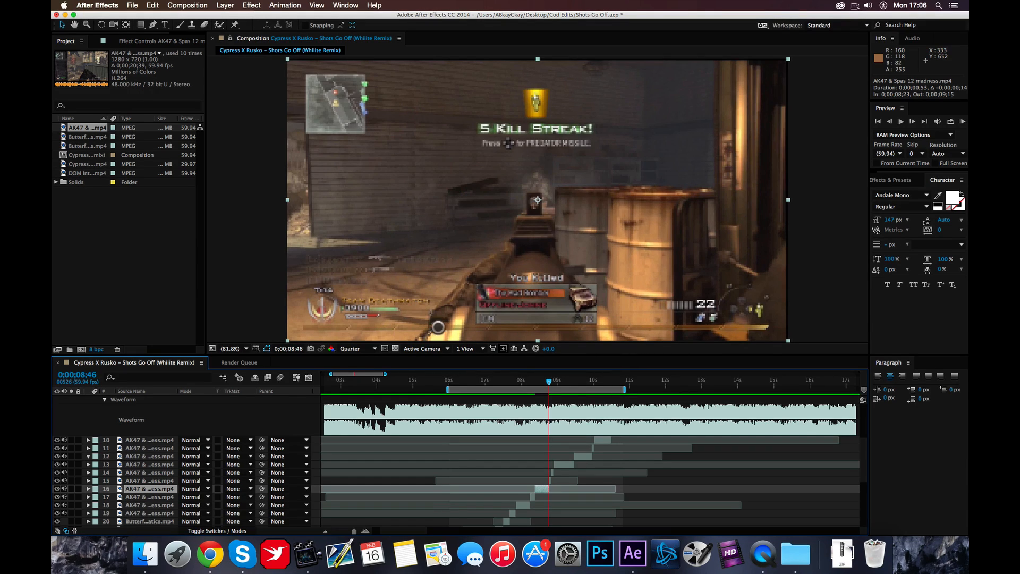
left_click(901, 121)
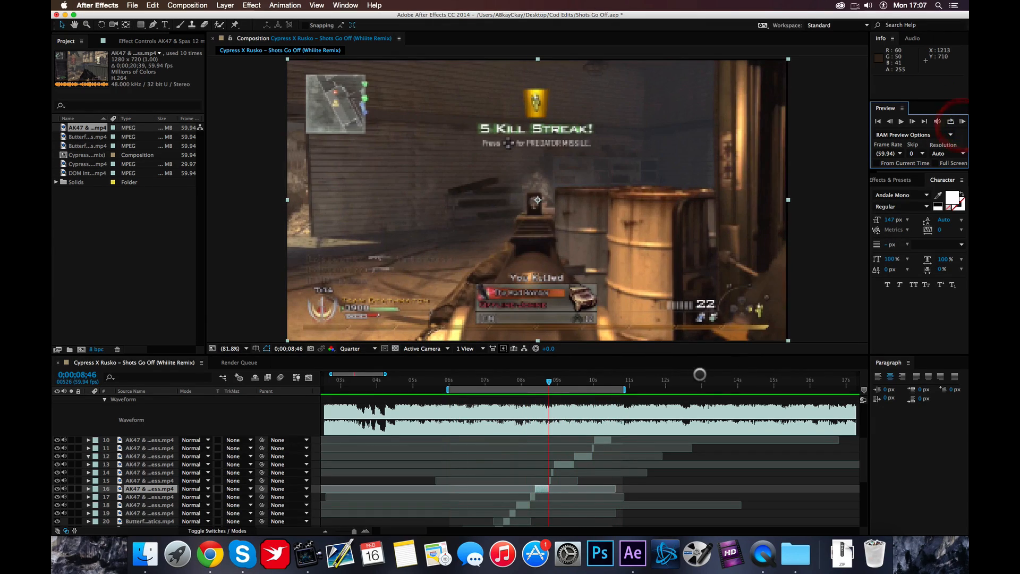
left_click_drag(556, 383, 535, 382)
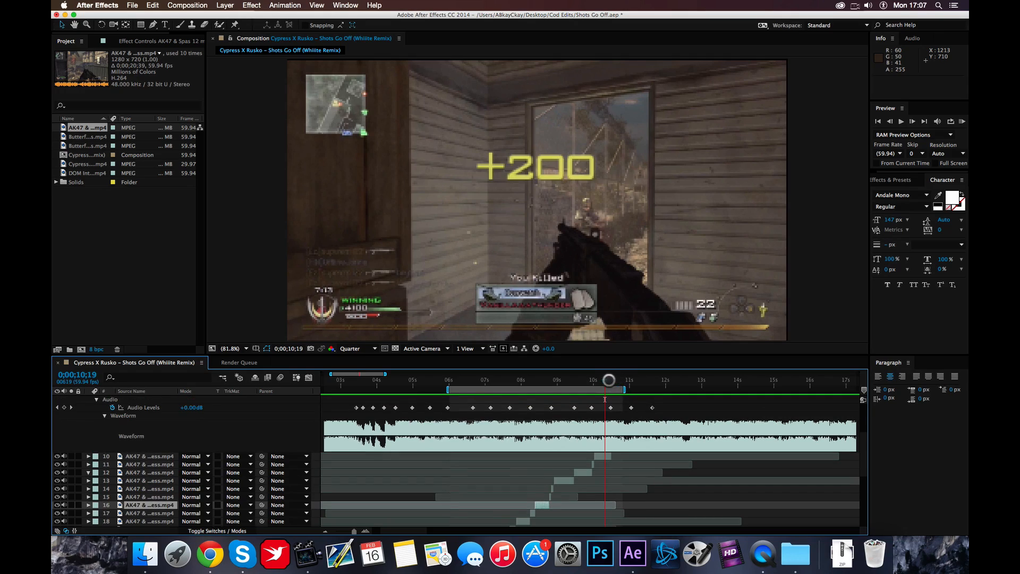
left_click(87, 399)
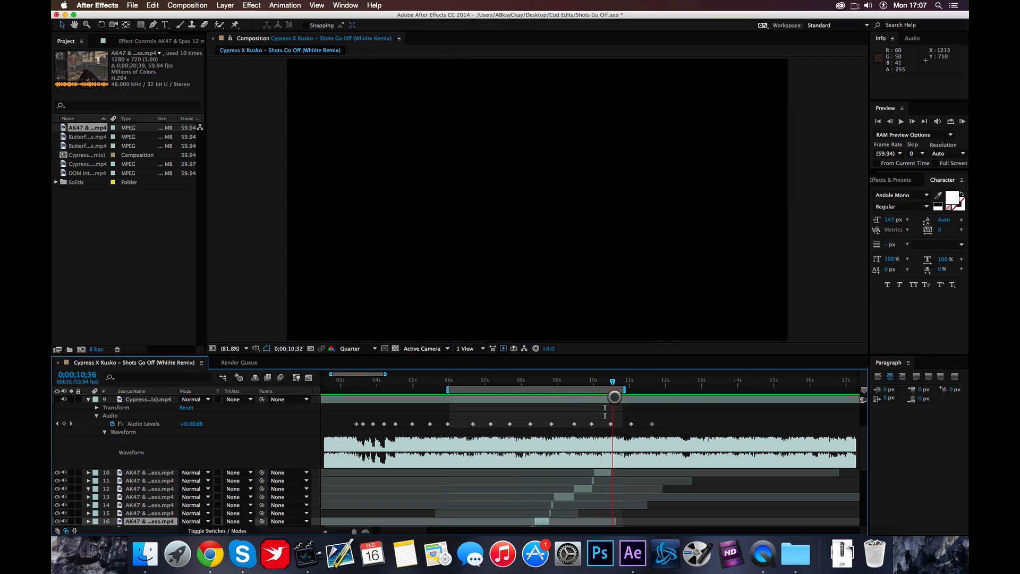
left_click_drag(615, 397, 561, 397)
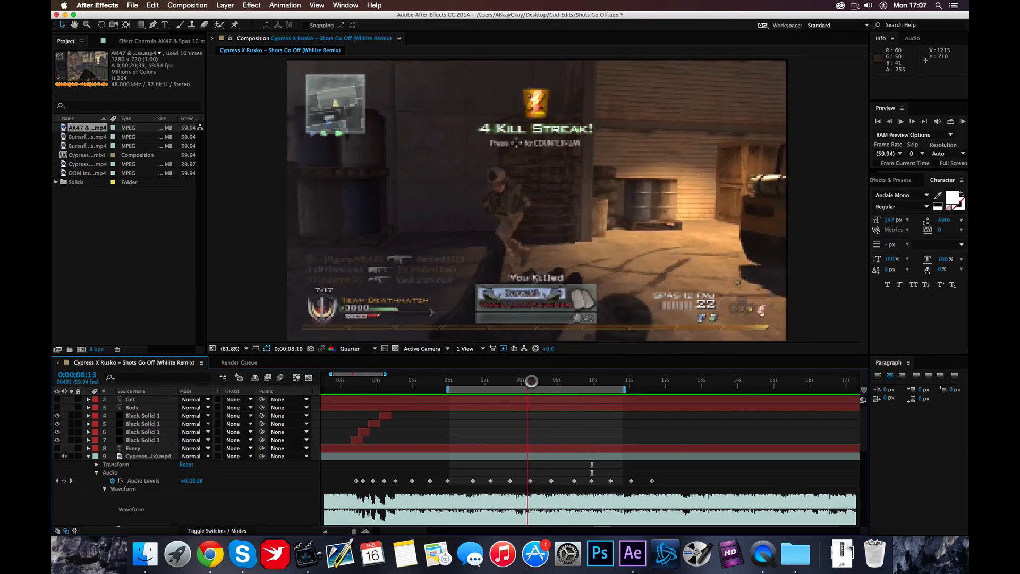
left_click_drag(531, 380, 585, 380)
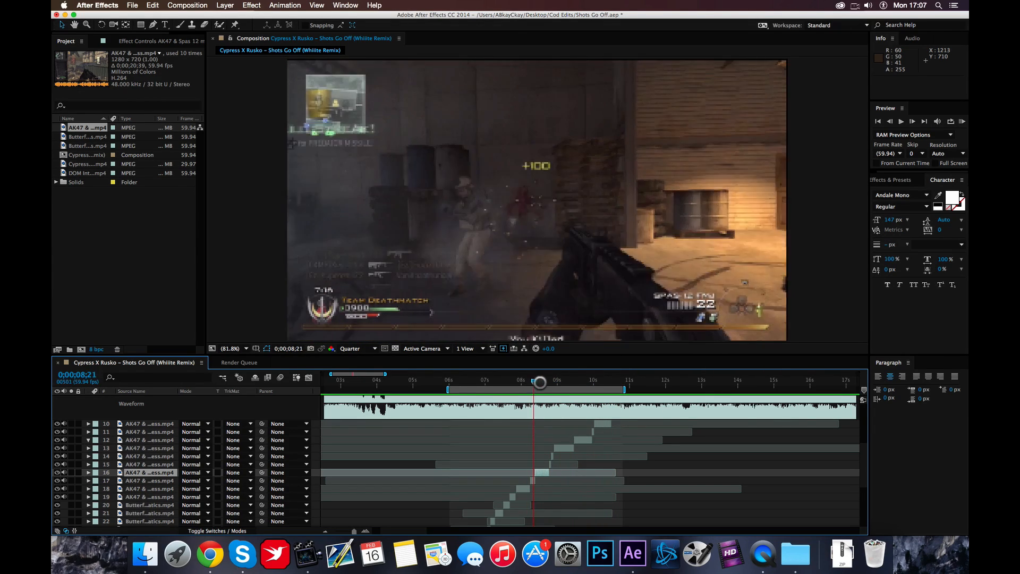
left_click_drag(540, 383, 557, 383)
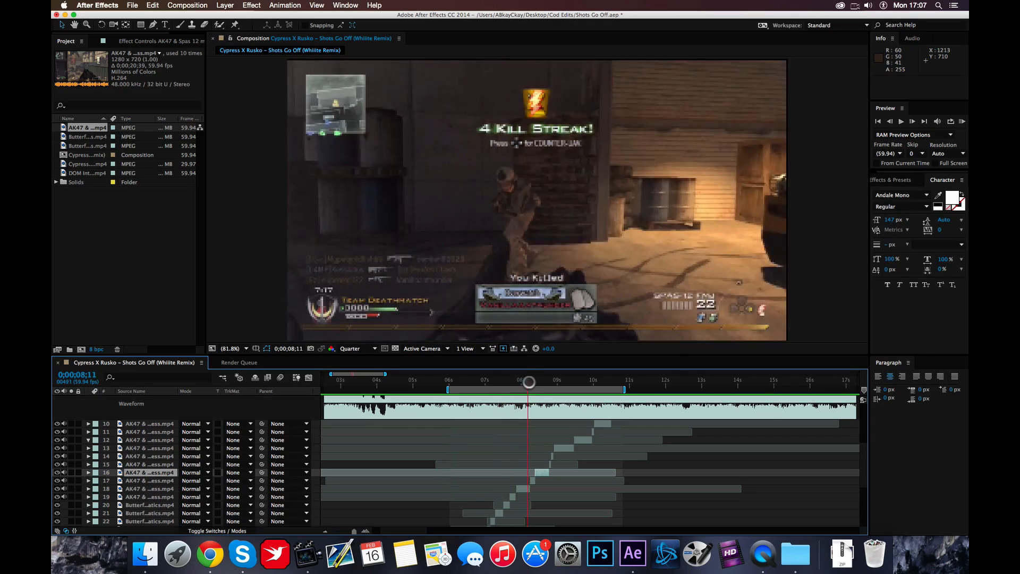
left_click_drag(529, 382, 545, 382)
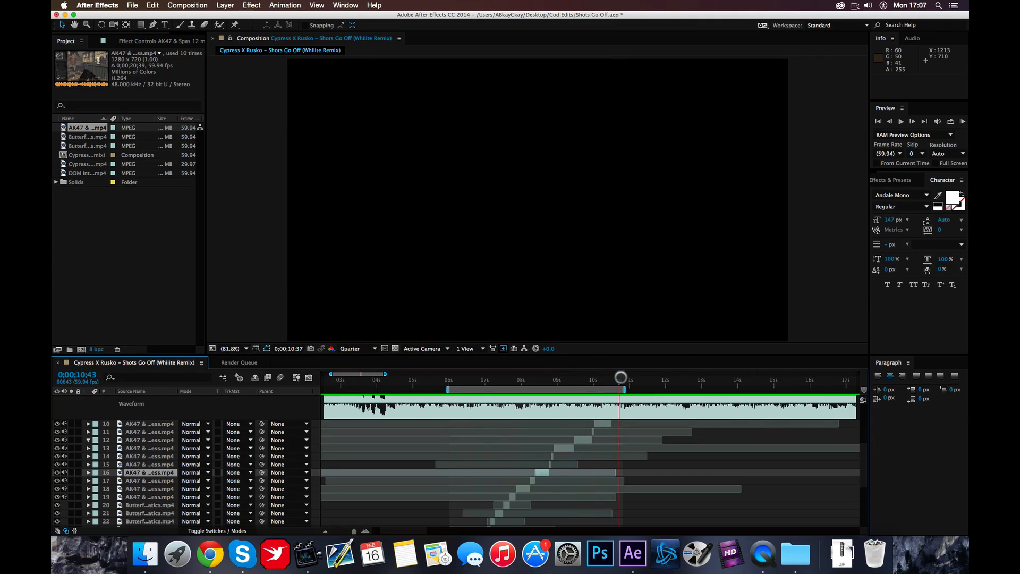
left_click_drag(620, 376, 547, 377)
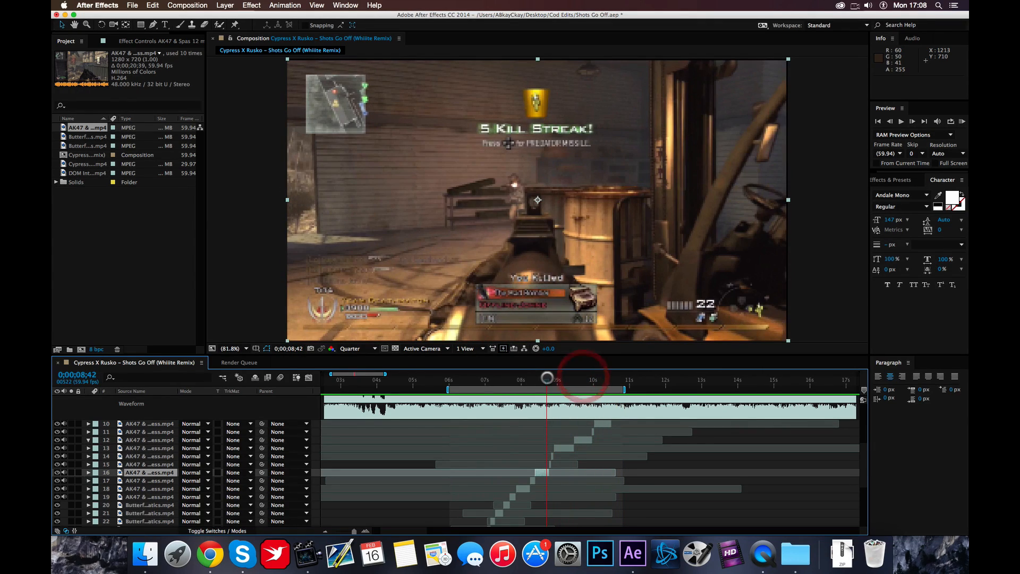
mouse_move(547, 384)
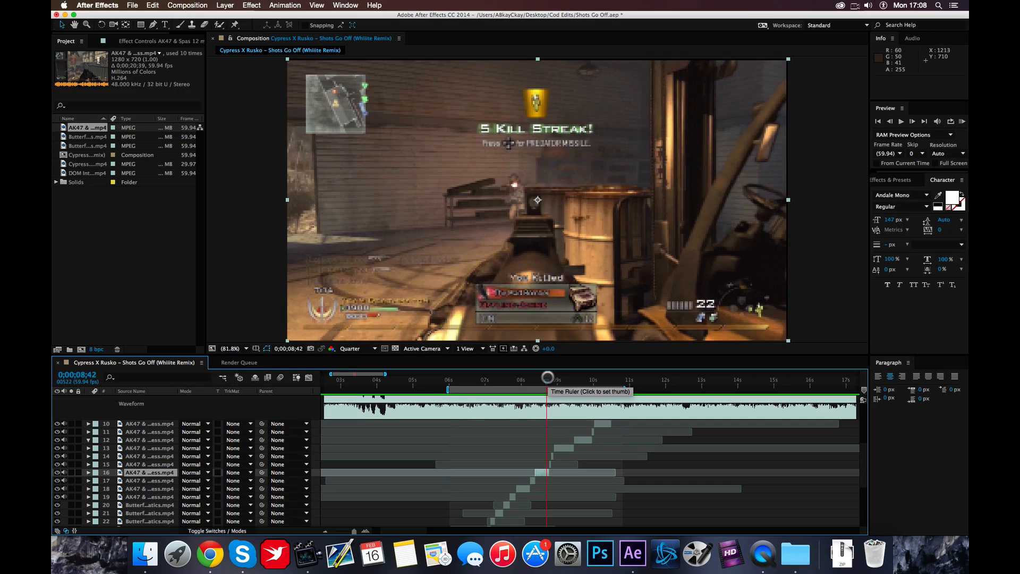